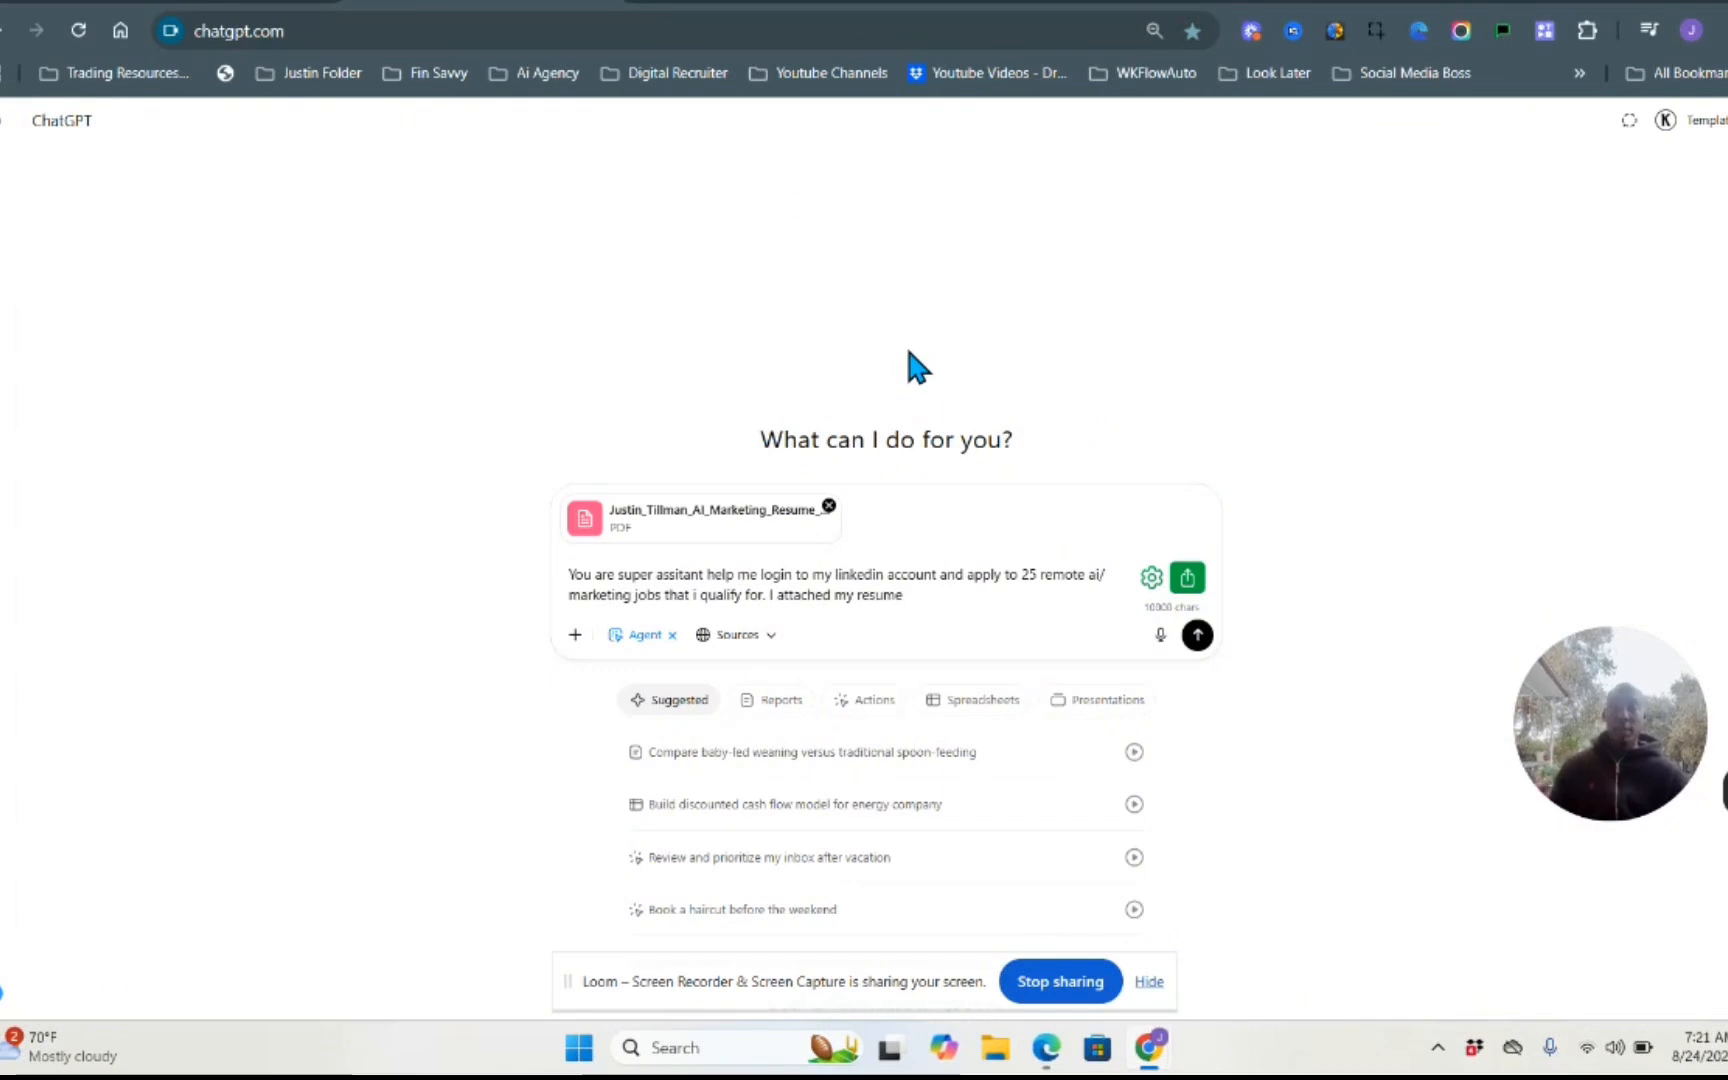
mouse_move(944, 540)
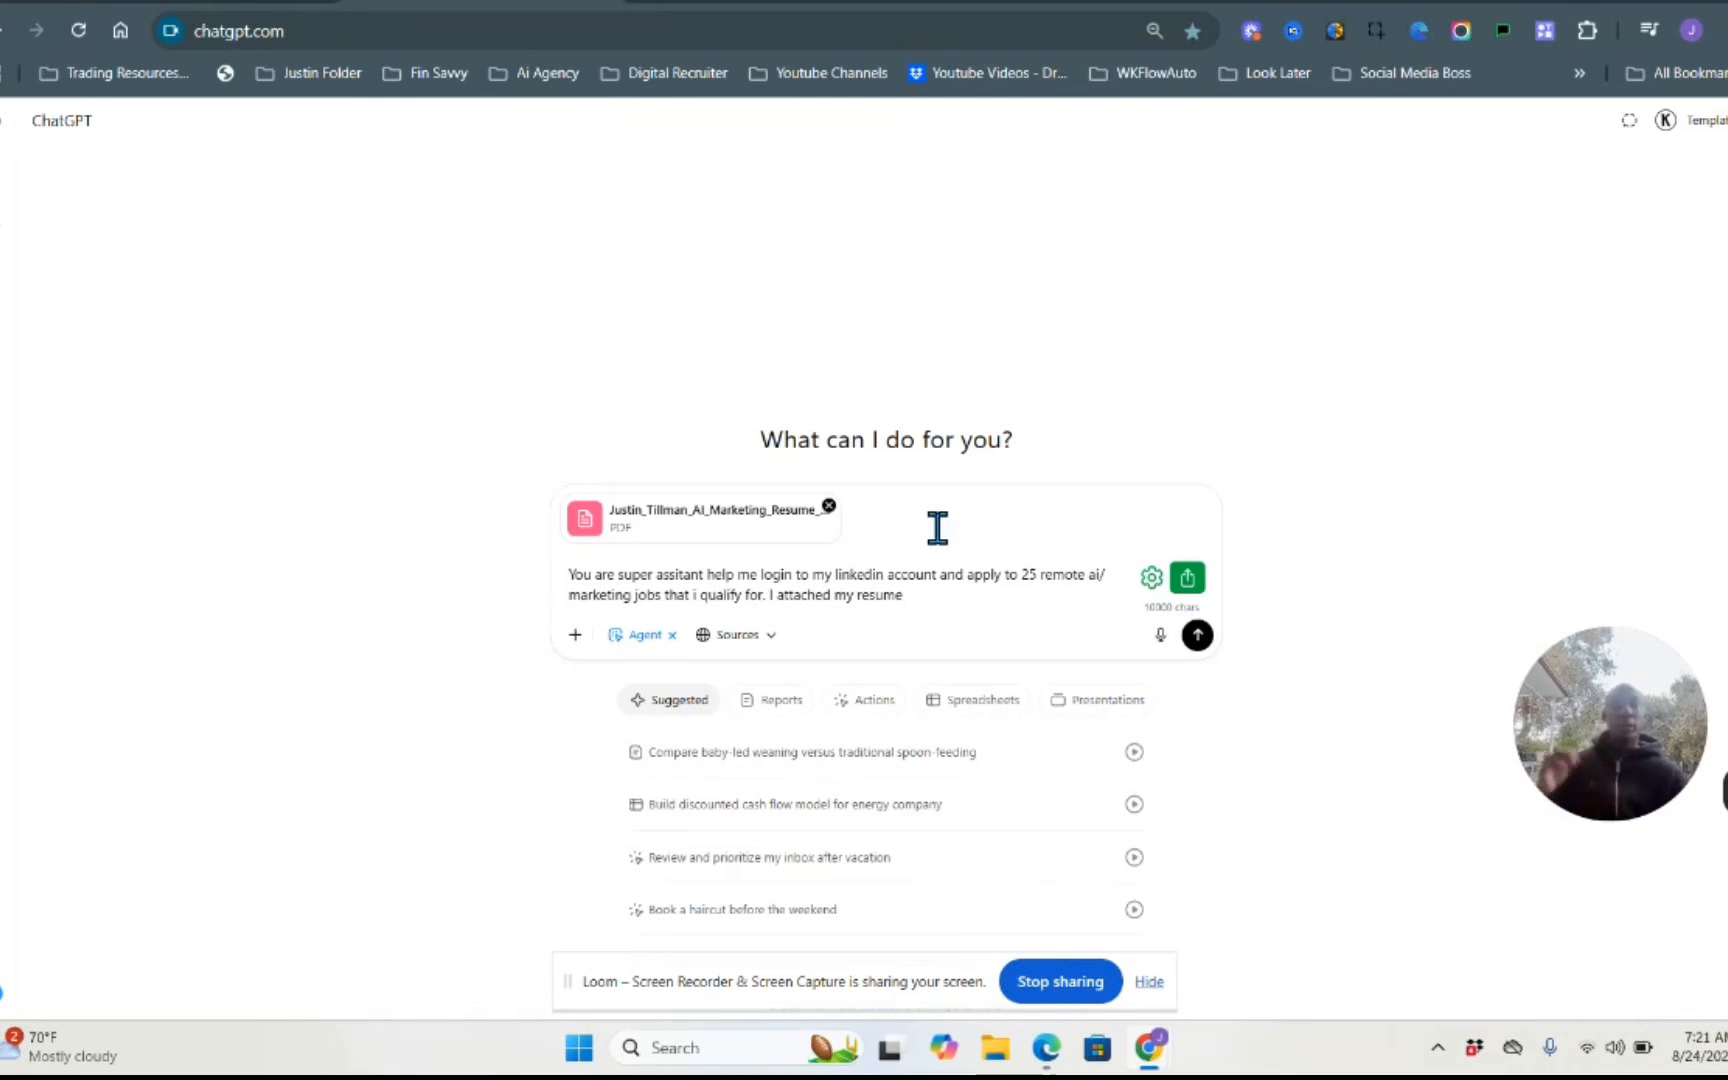
mouse_move(940, 526)
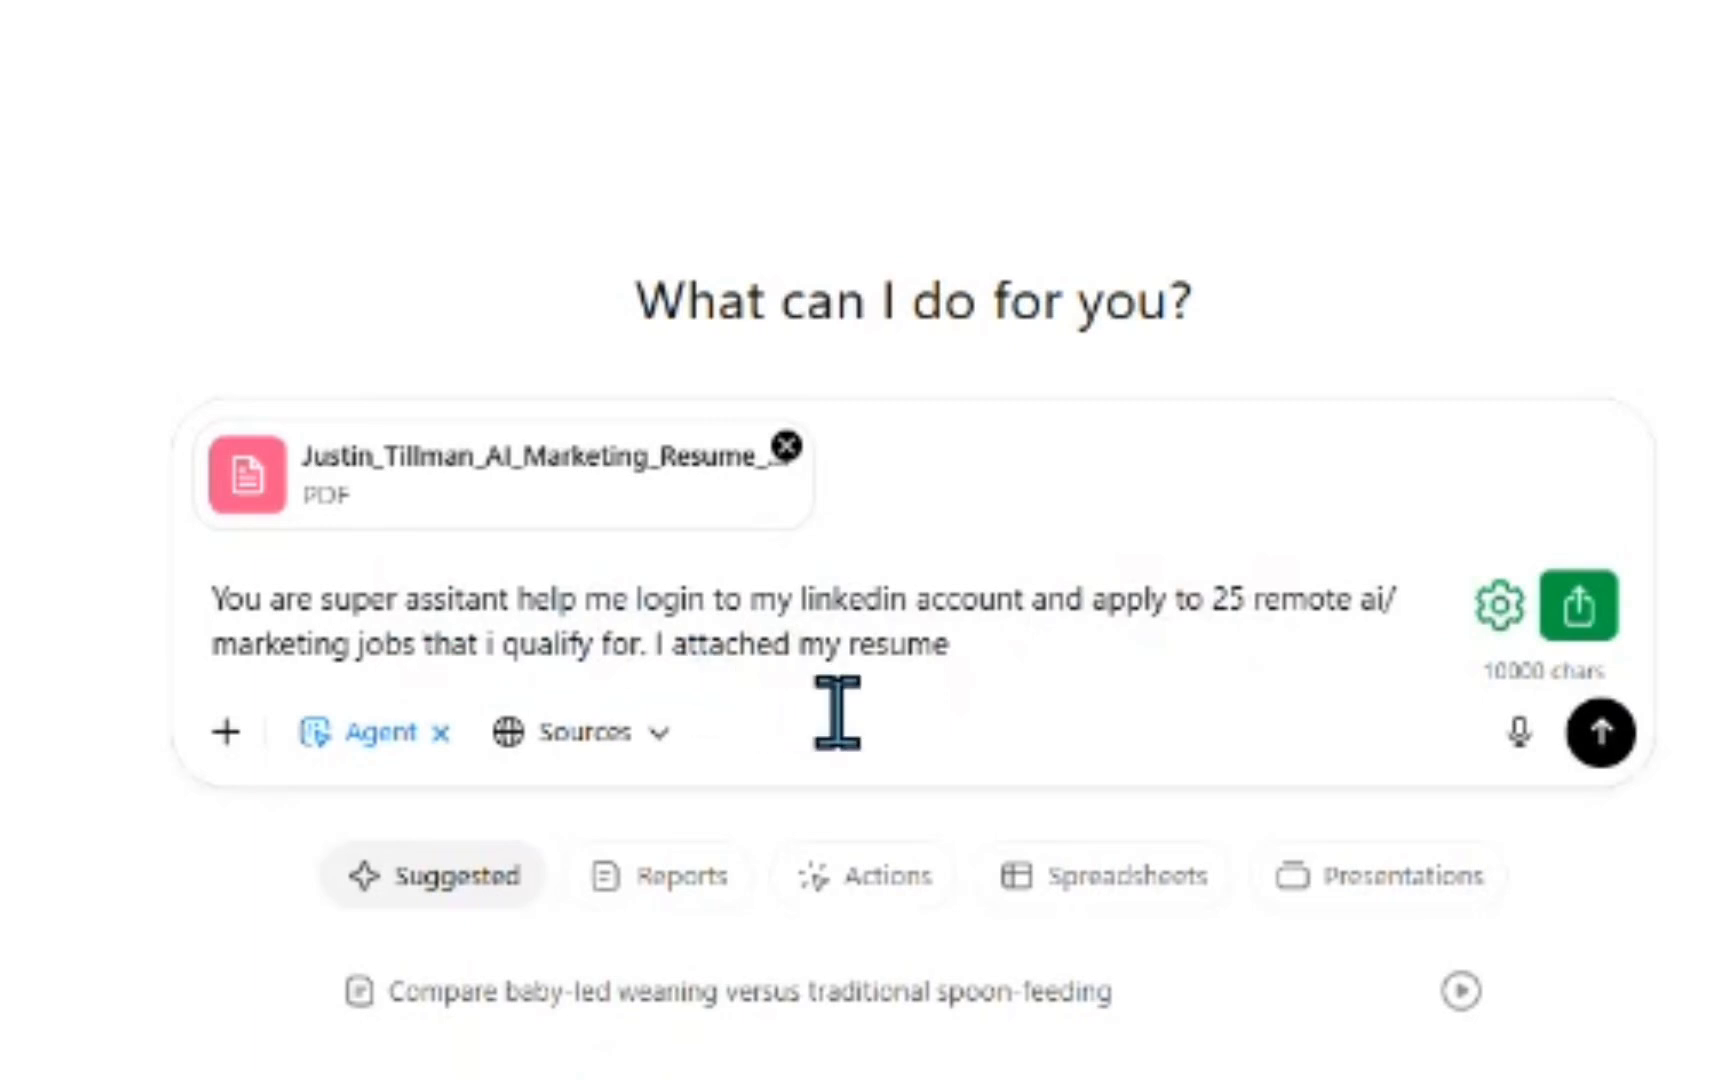
mouse_move(1068, 640)
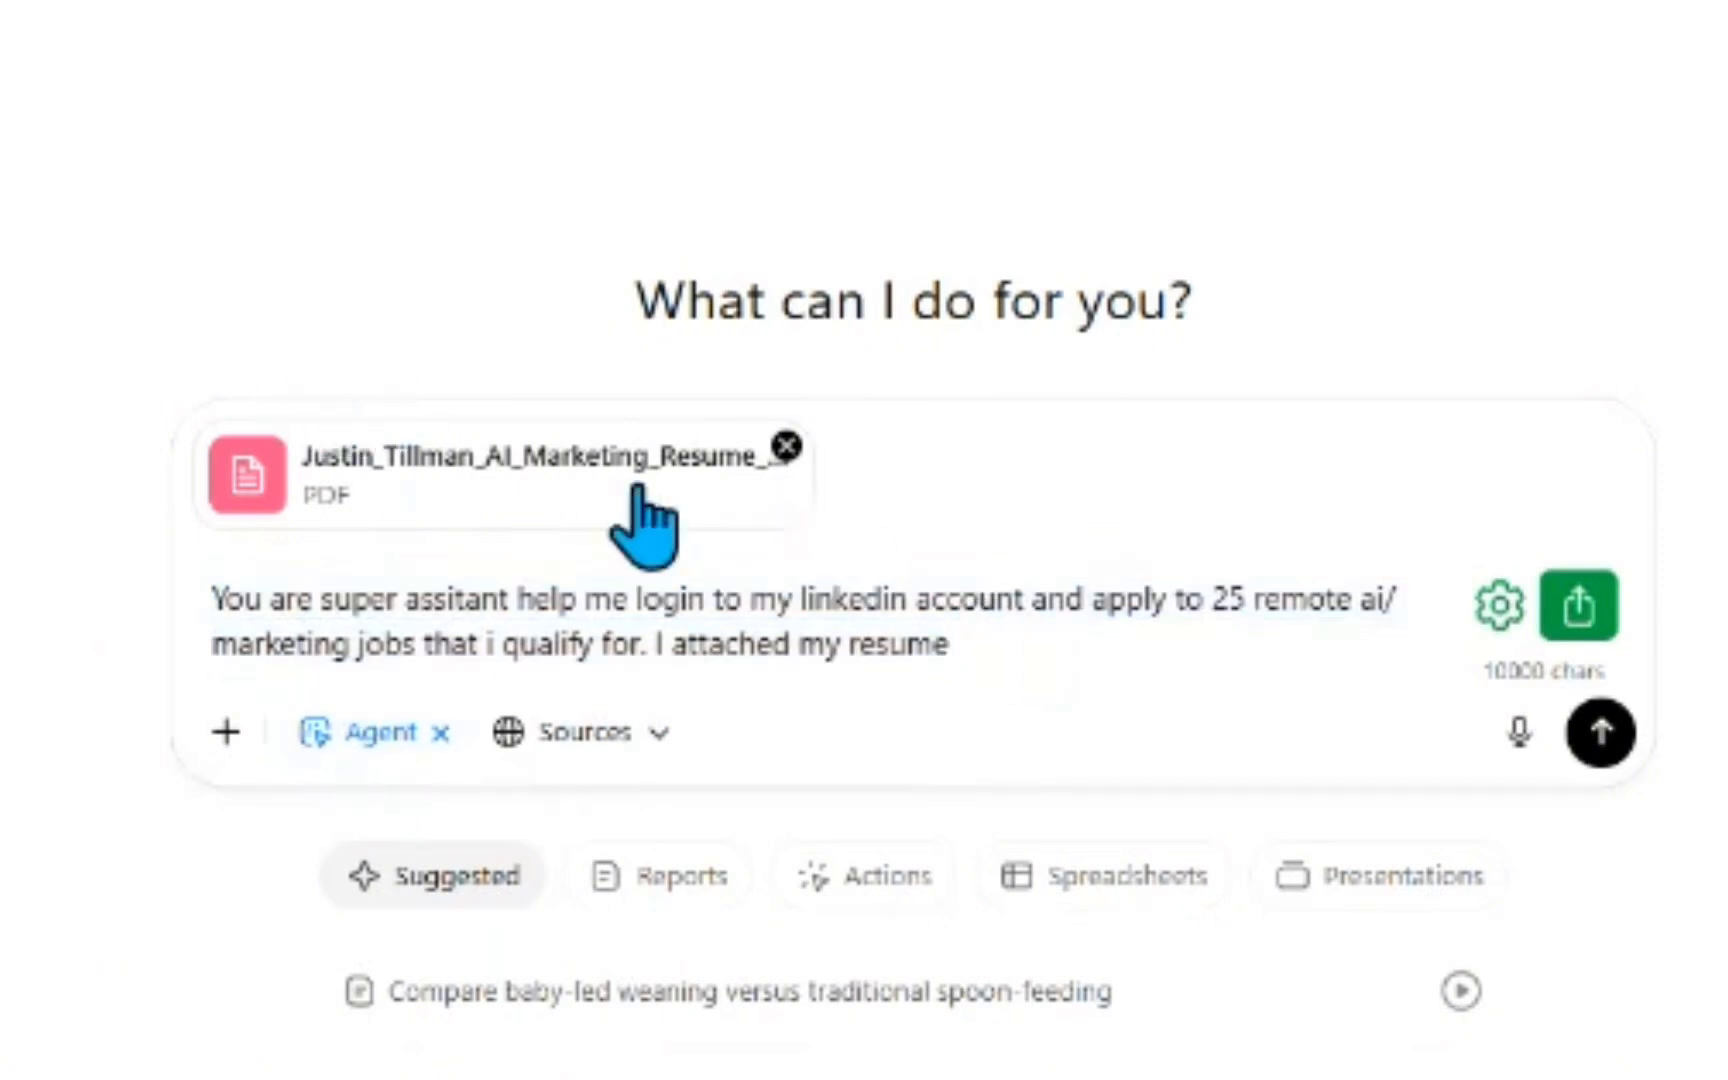
mouse_move(474, 518)
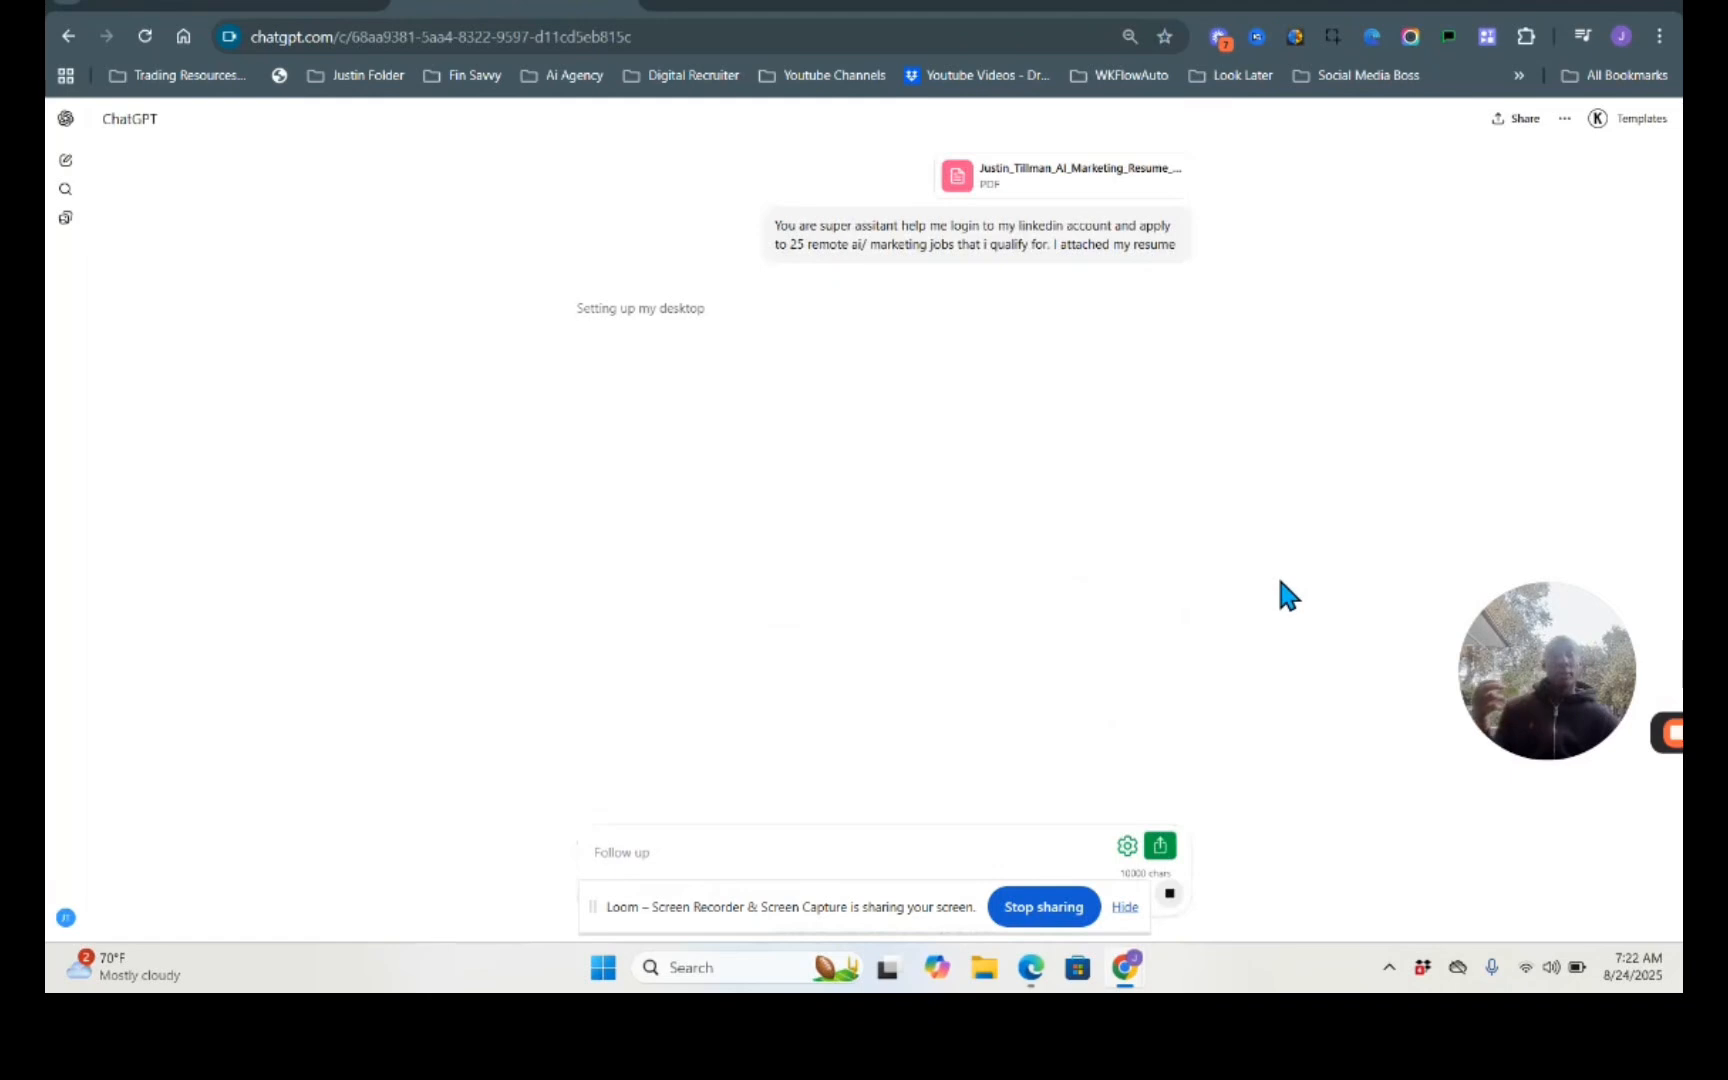
mouse_move(1524, 676)
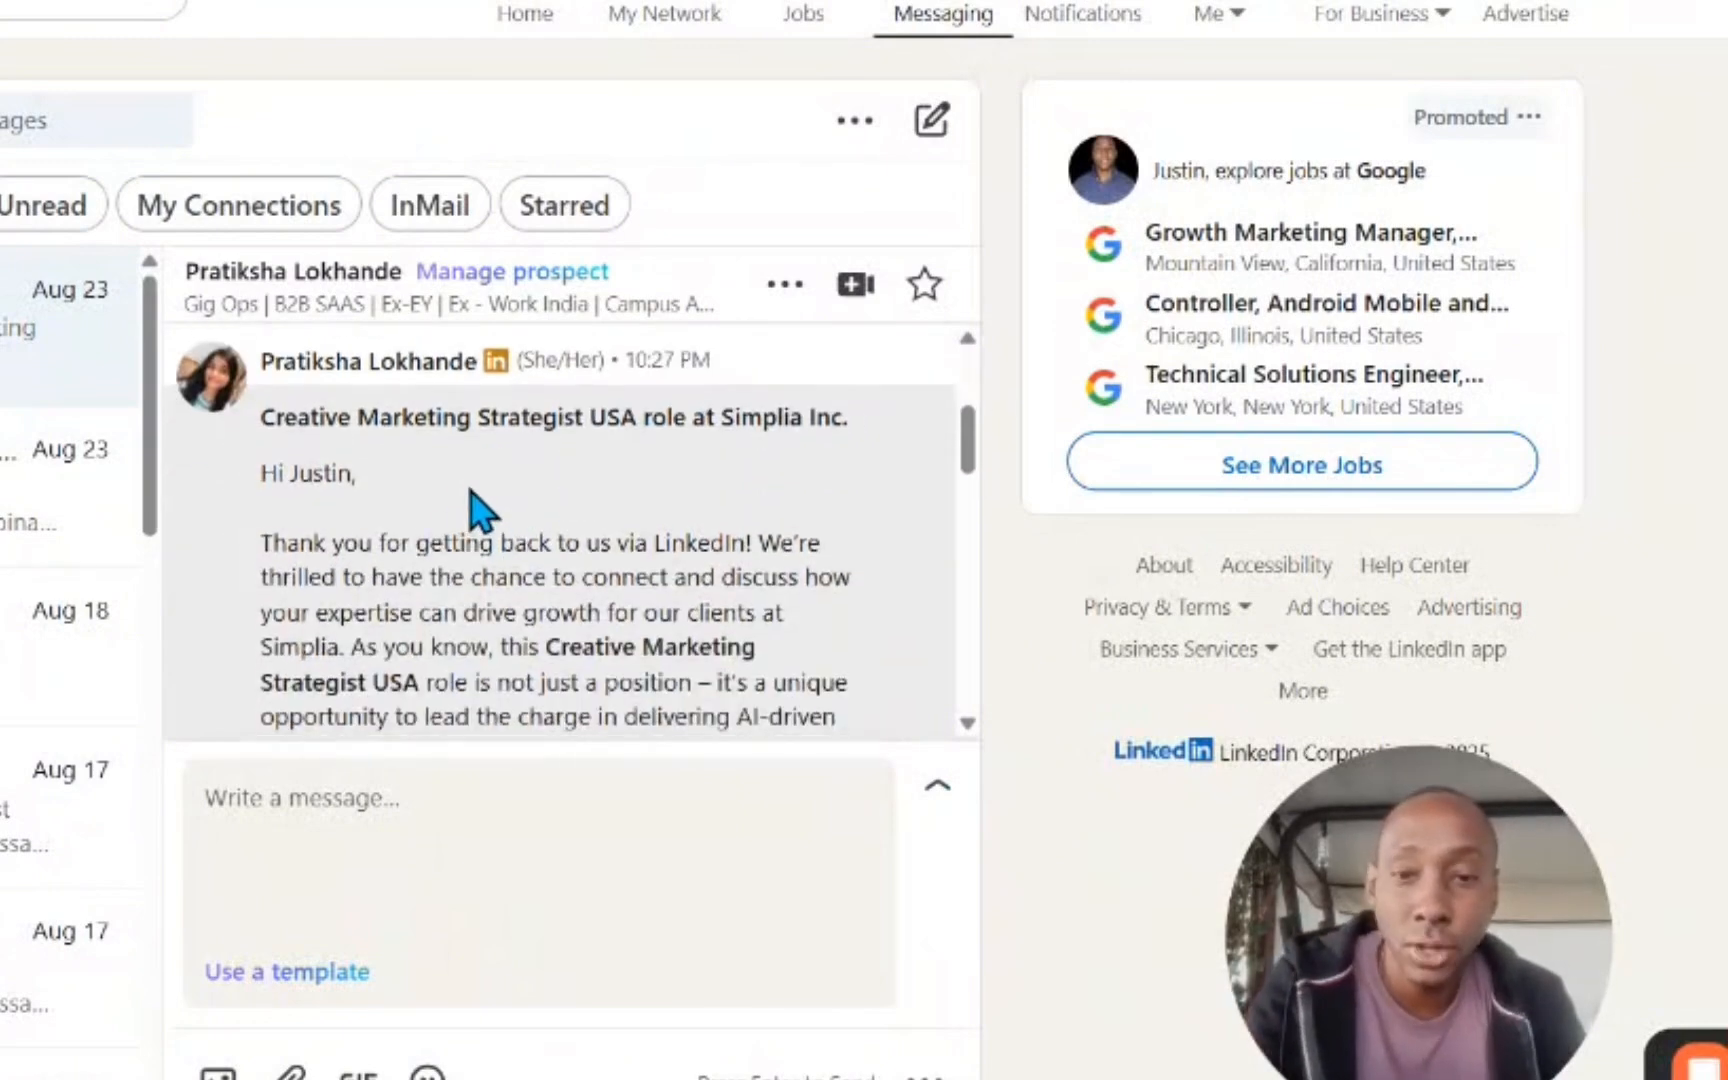
mouse_move(386, 476)
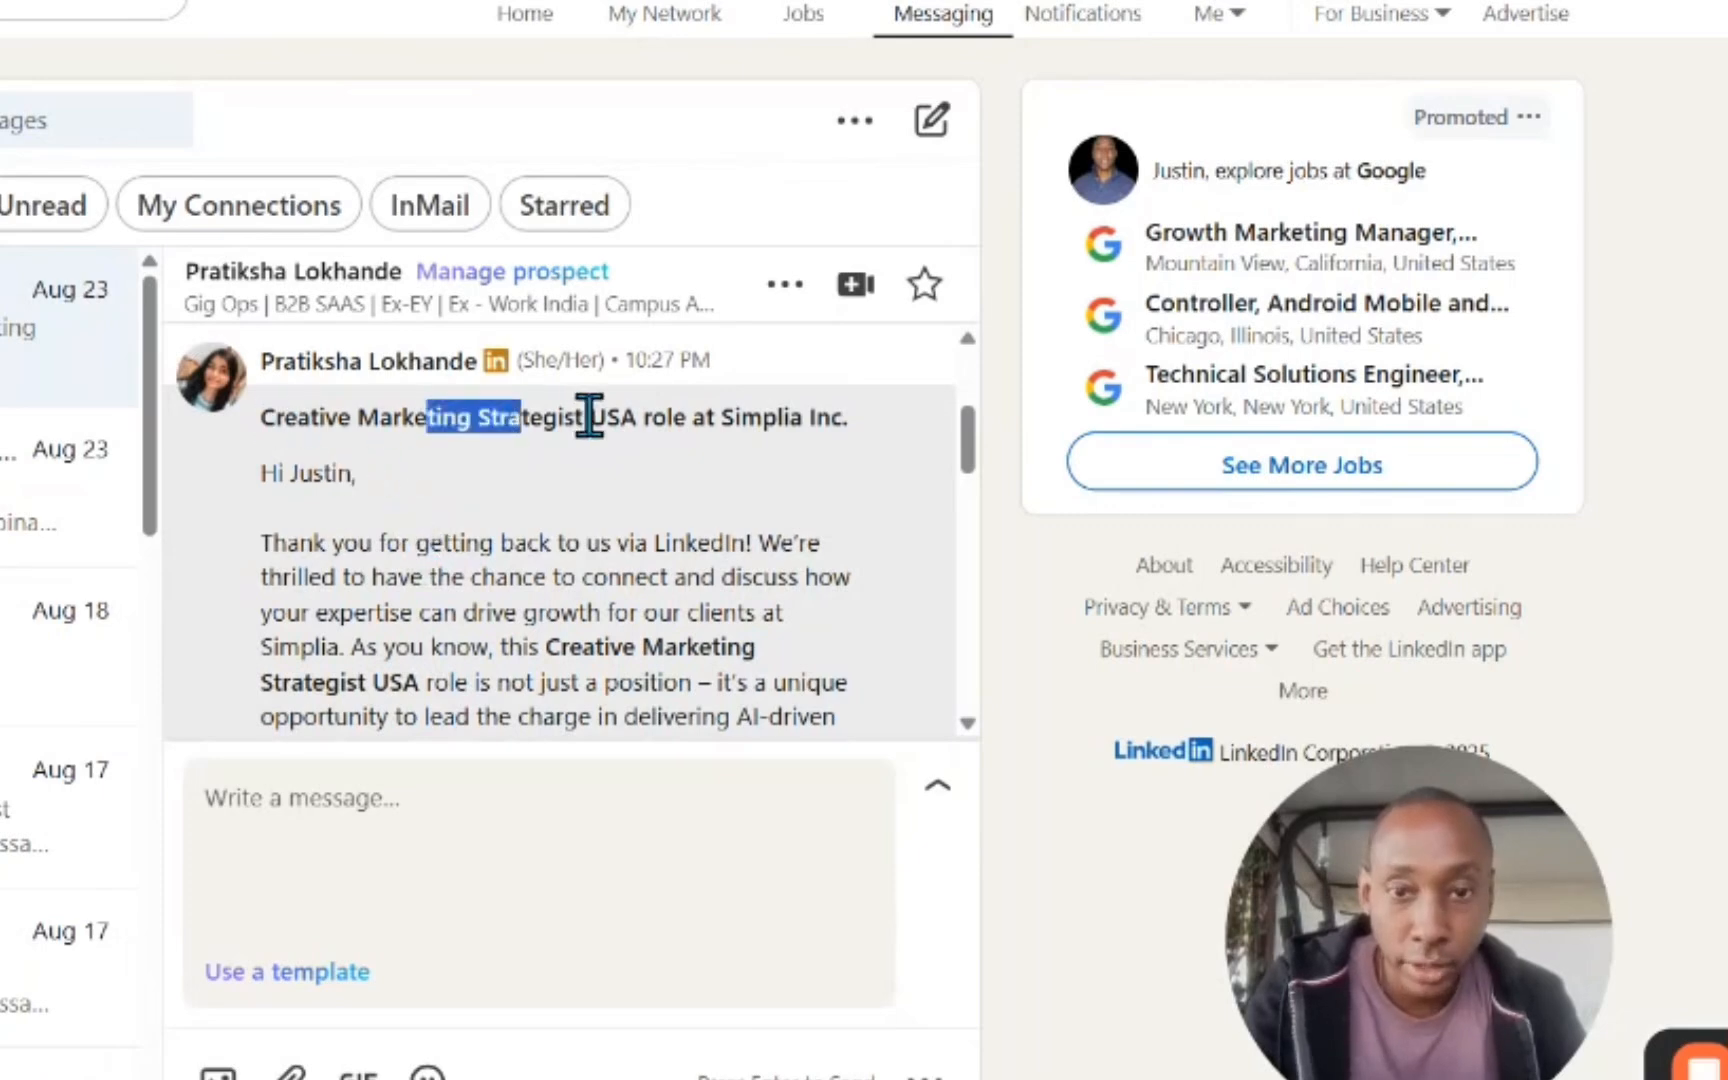
scroll(down, 3)
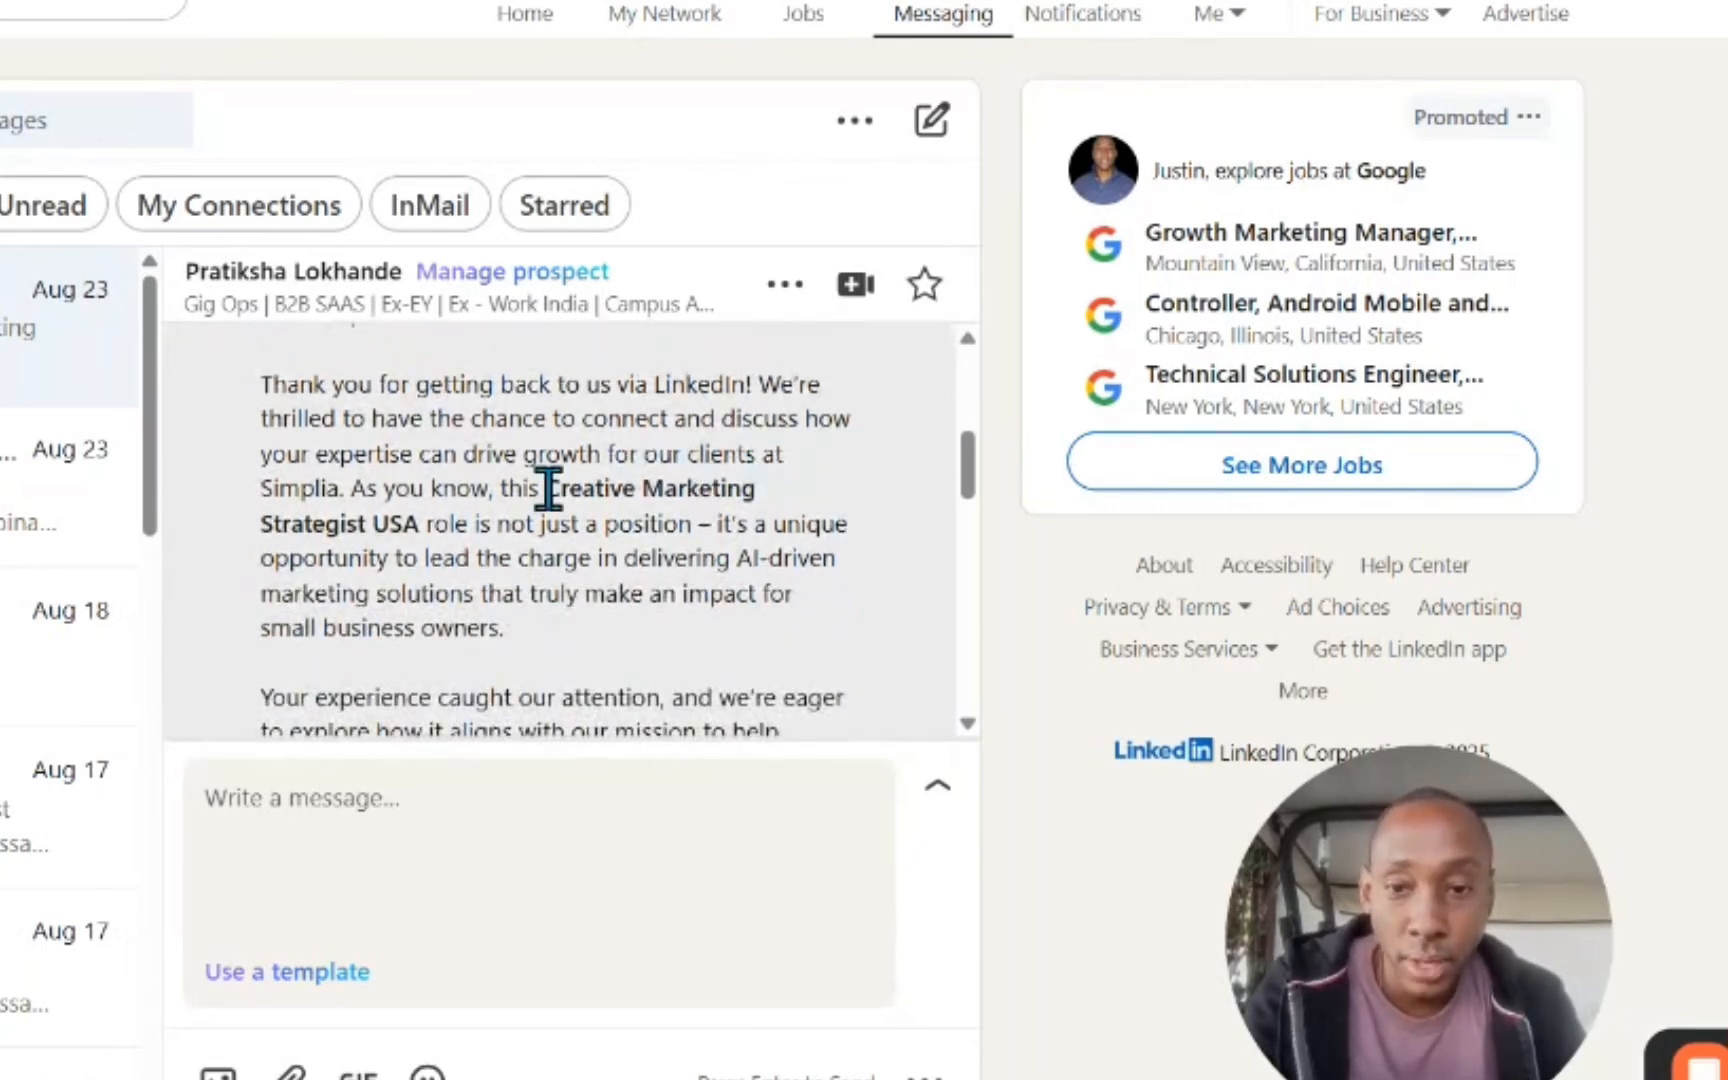
scroll(down, 3)
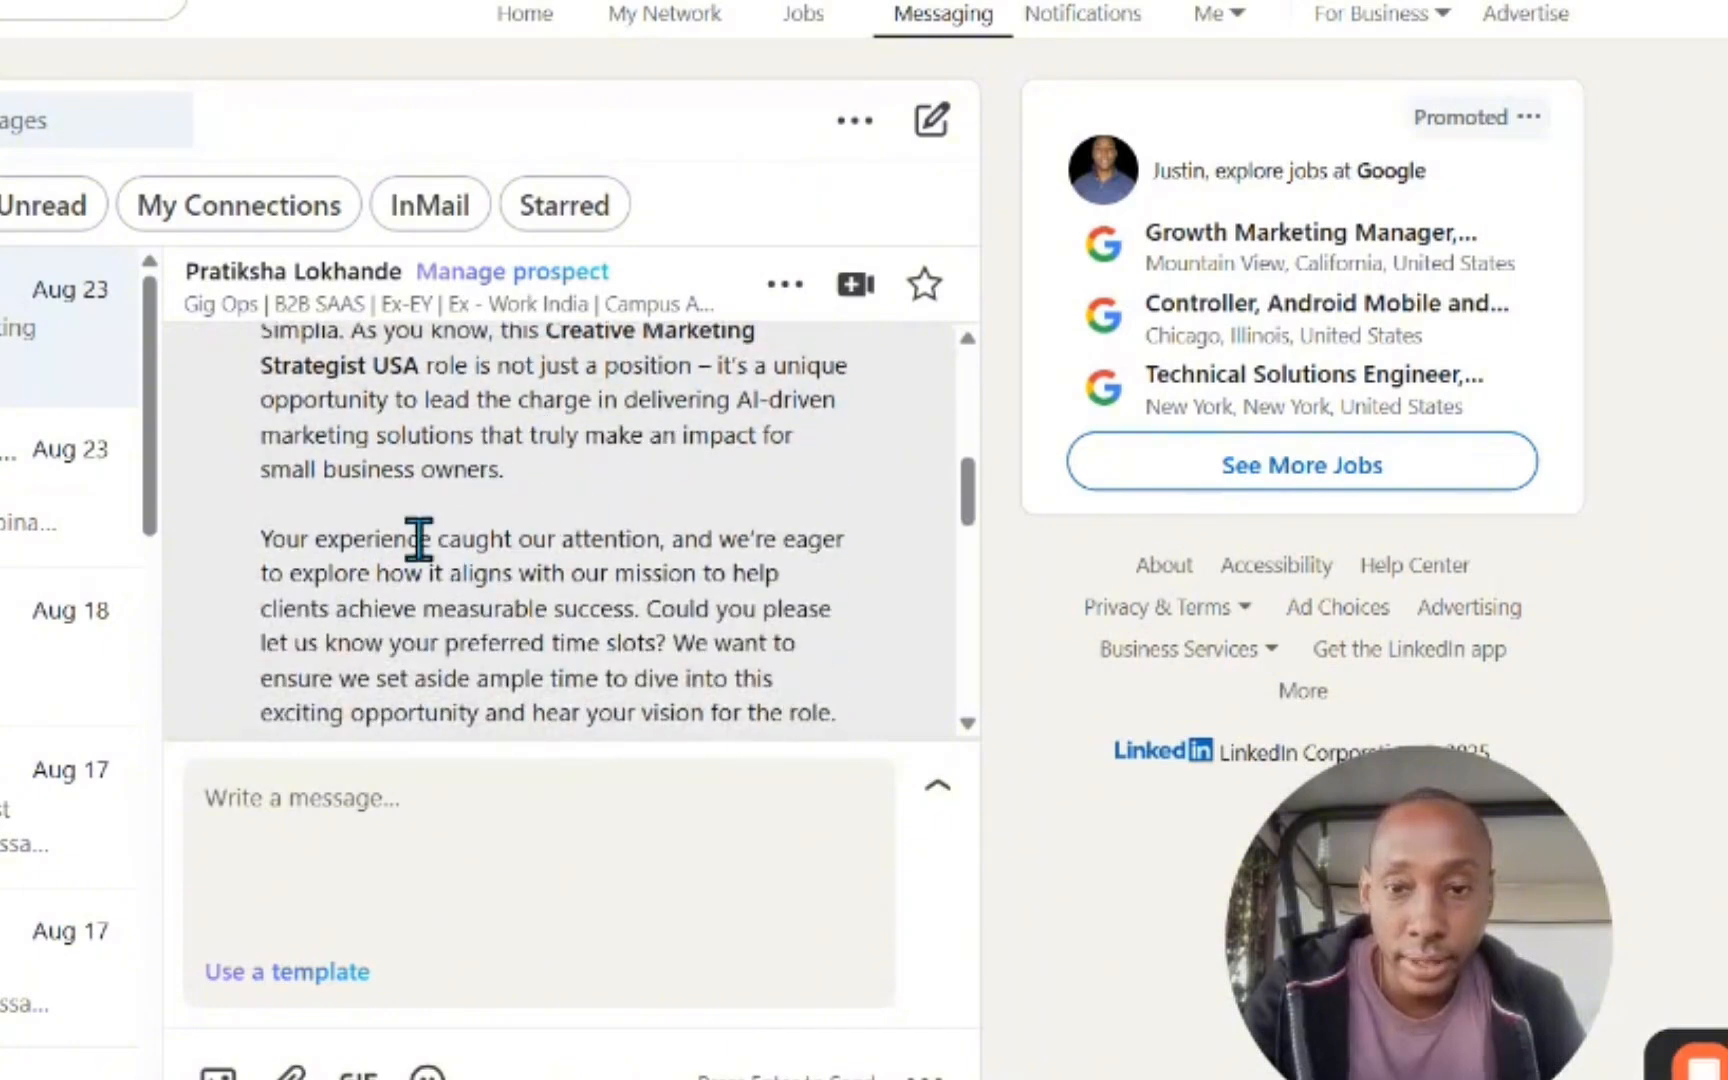
drag(258, 538, 370, 574)
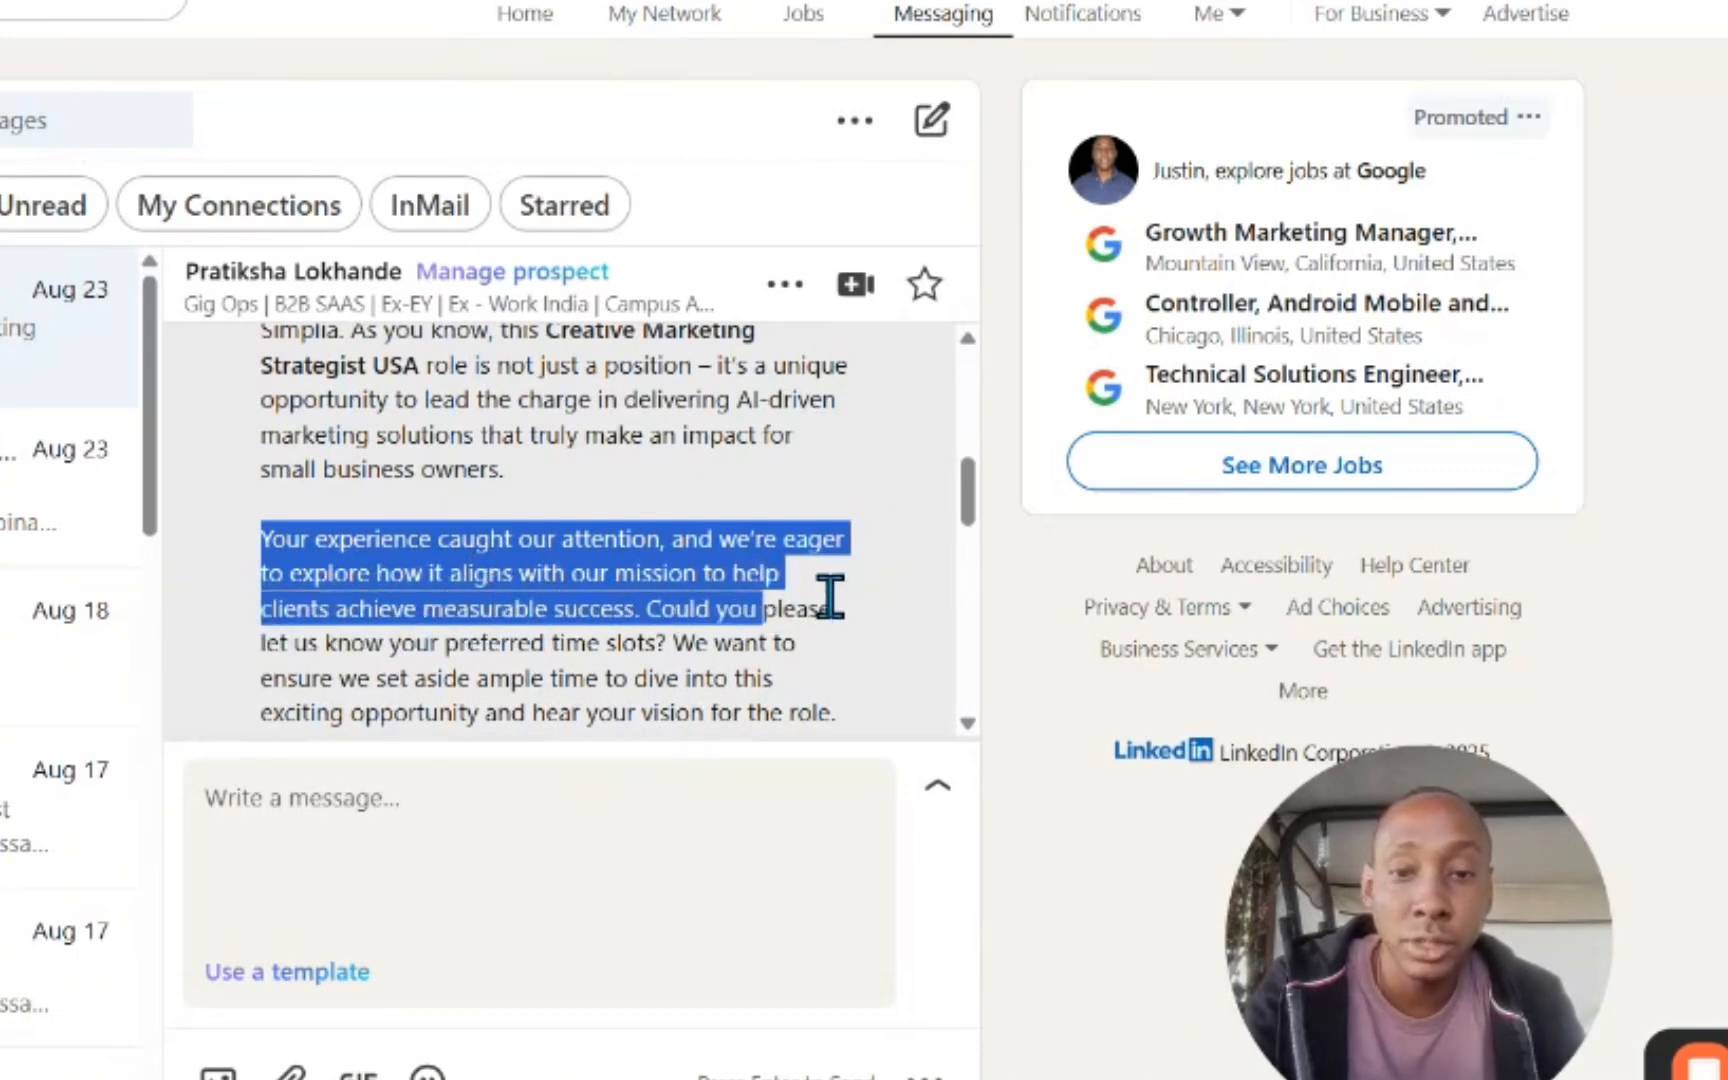
drag(838, 608, 574, 642)
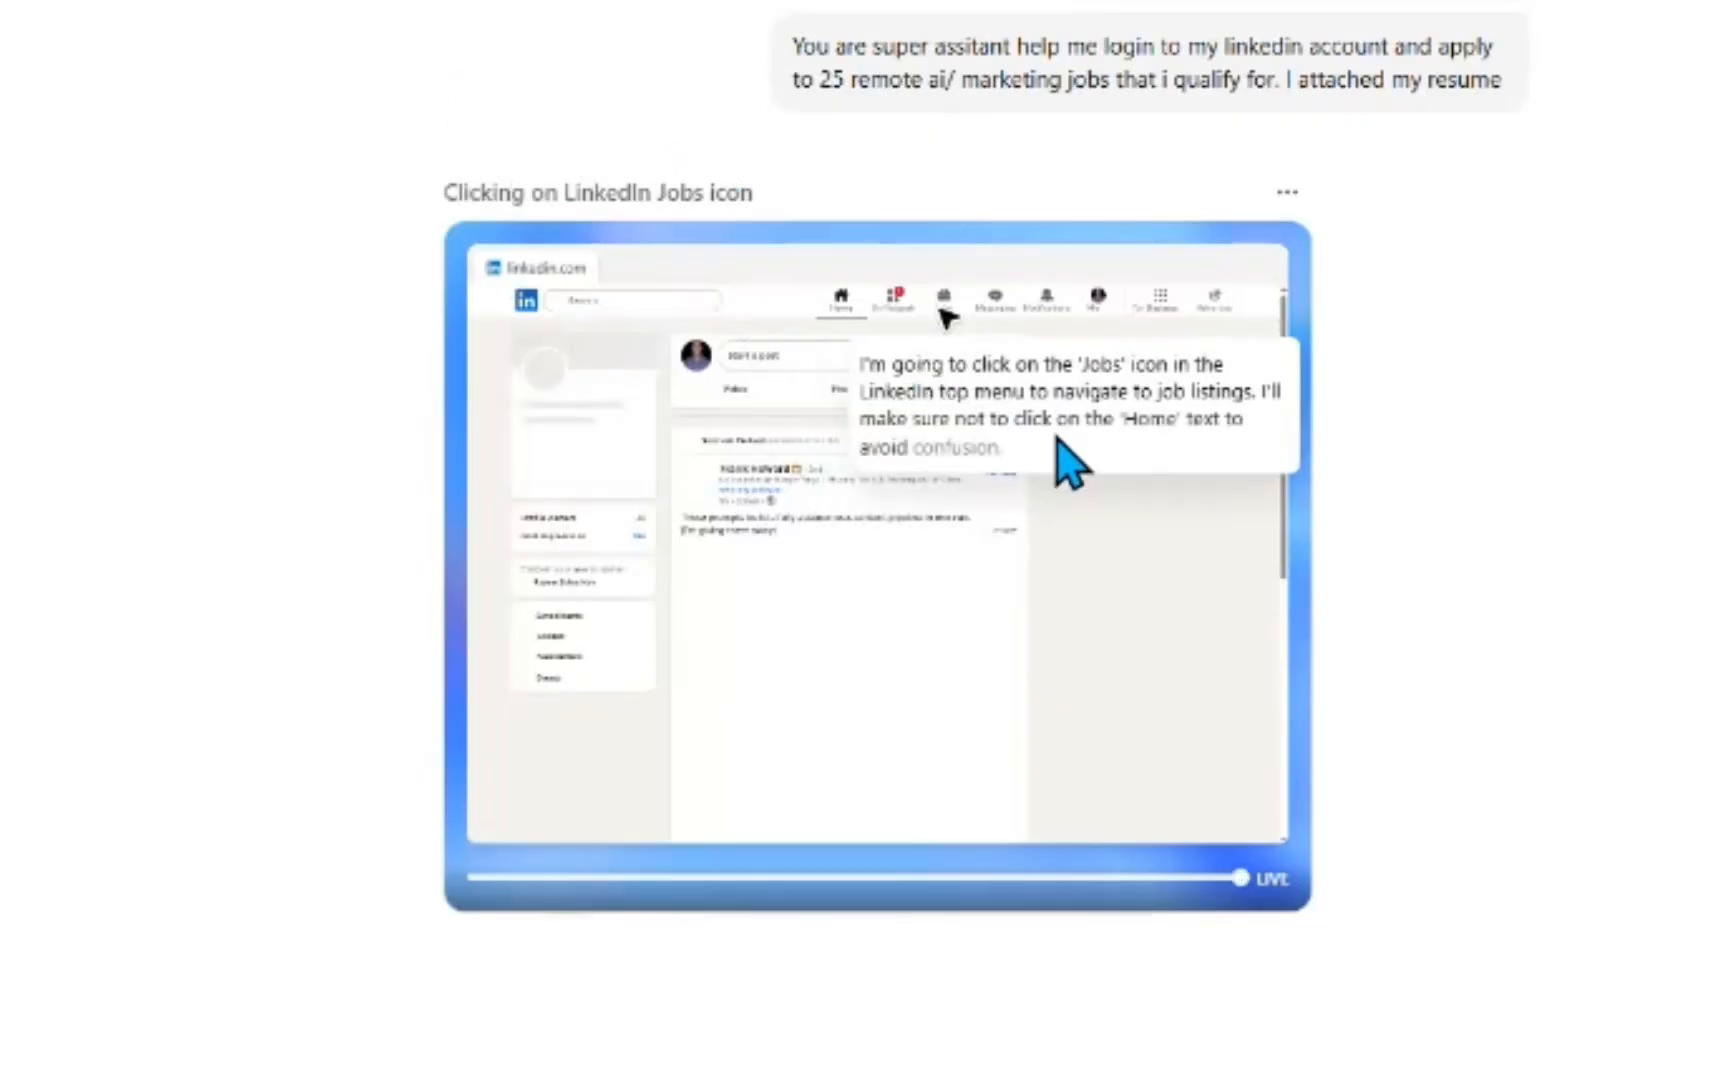
Step: Let the agent search LinkedIn Jobs for 'AI marketing remote', set location to Remote and filter Easy Apply
click(942, 298)
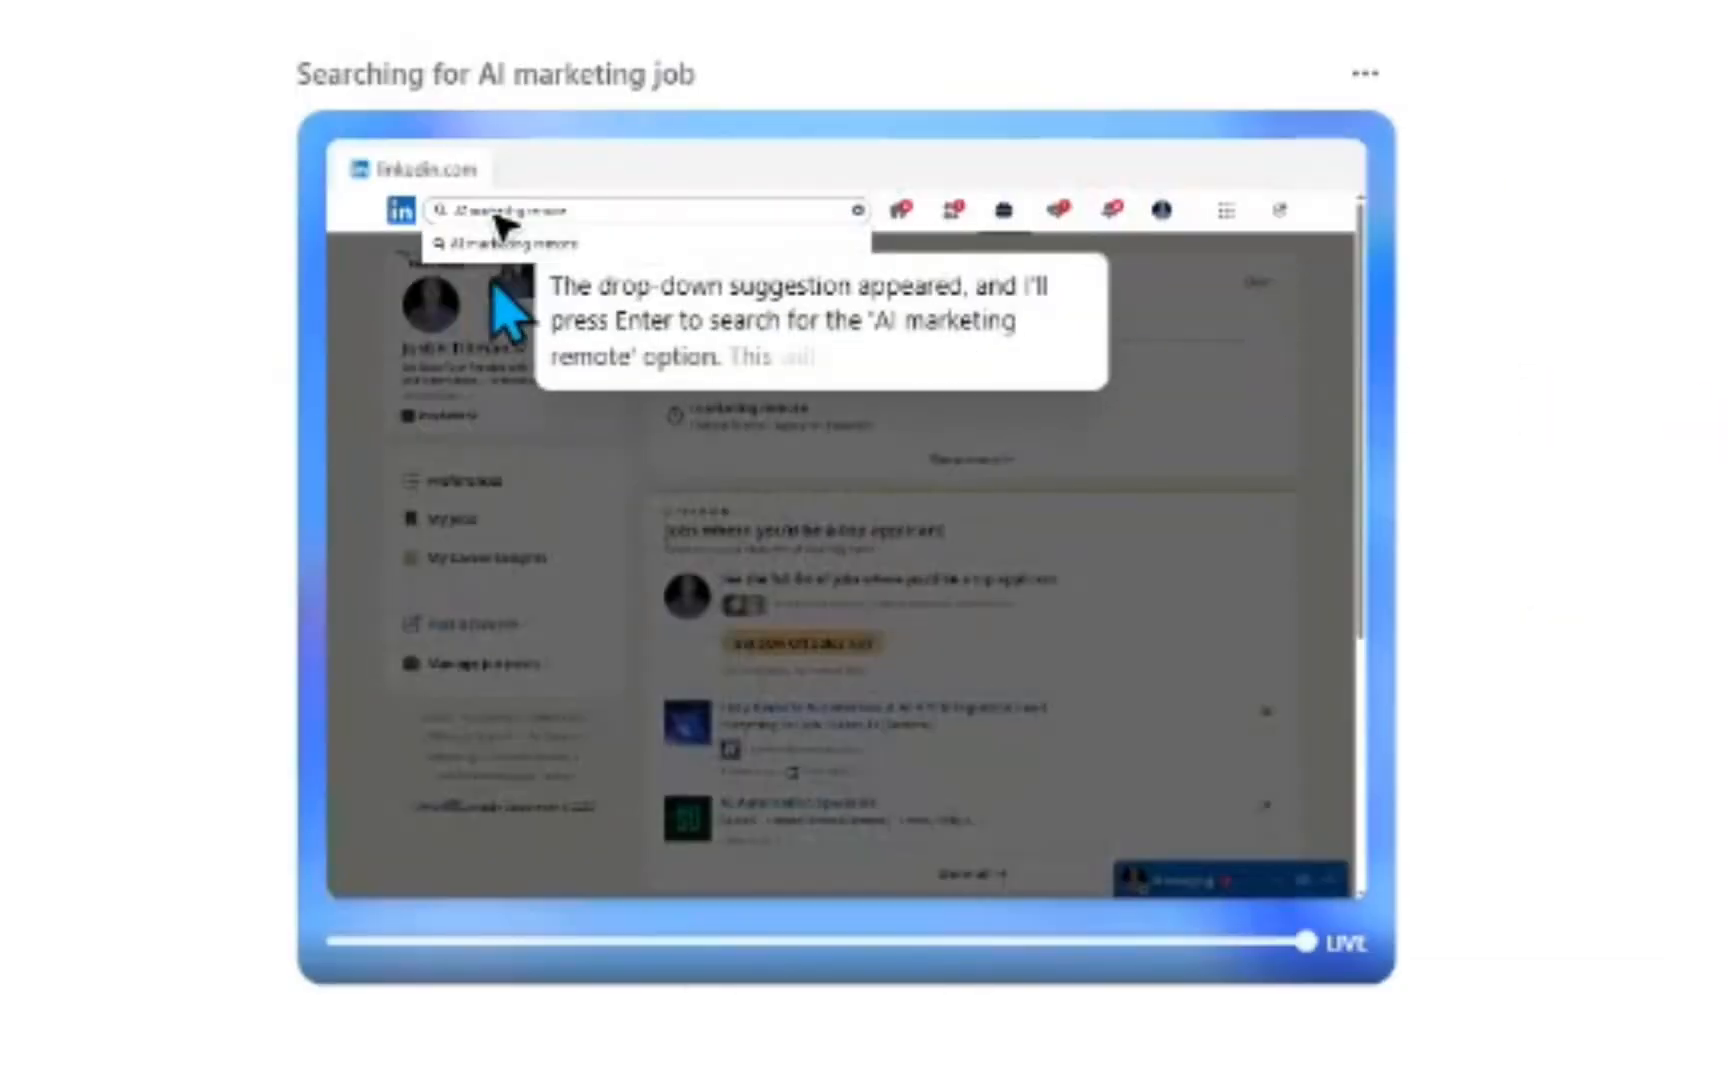
key(enter)
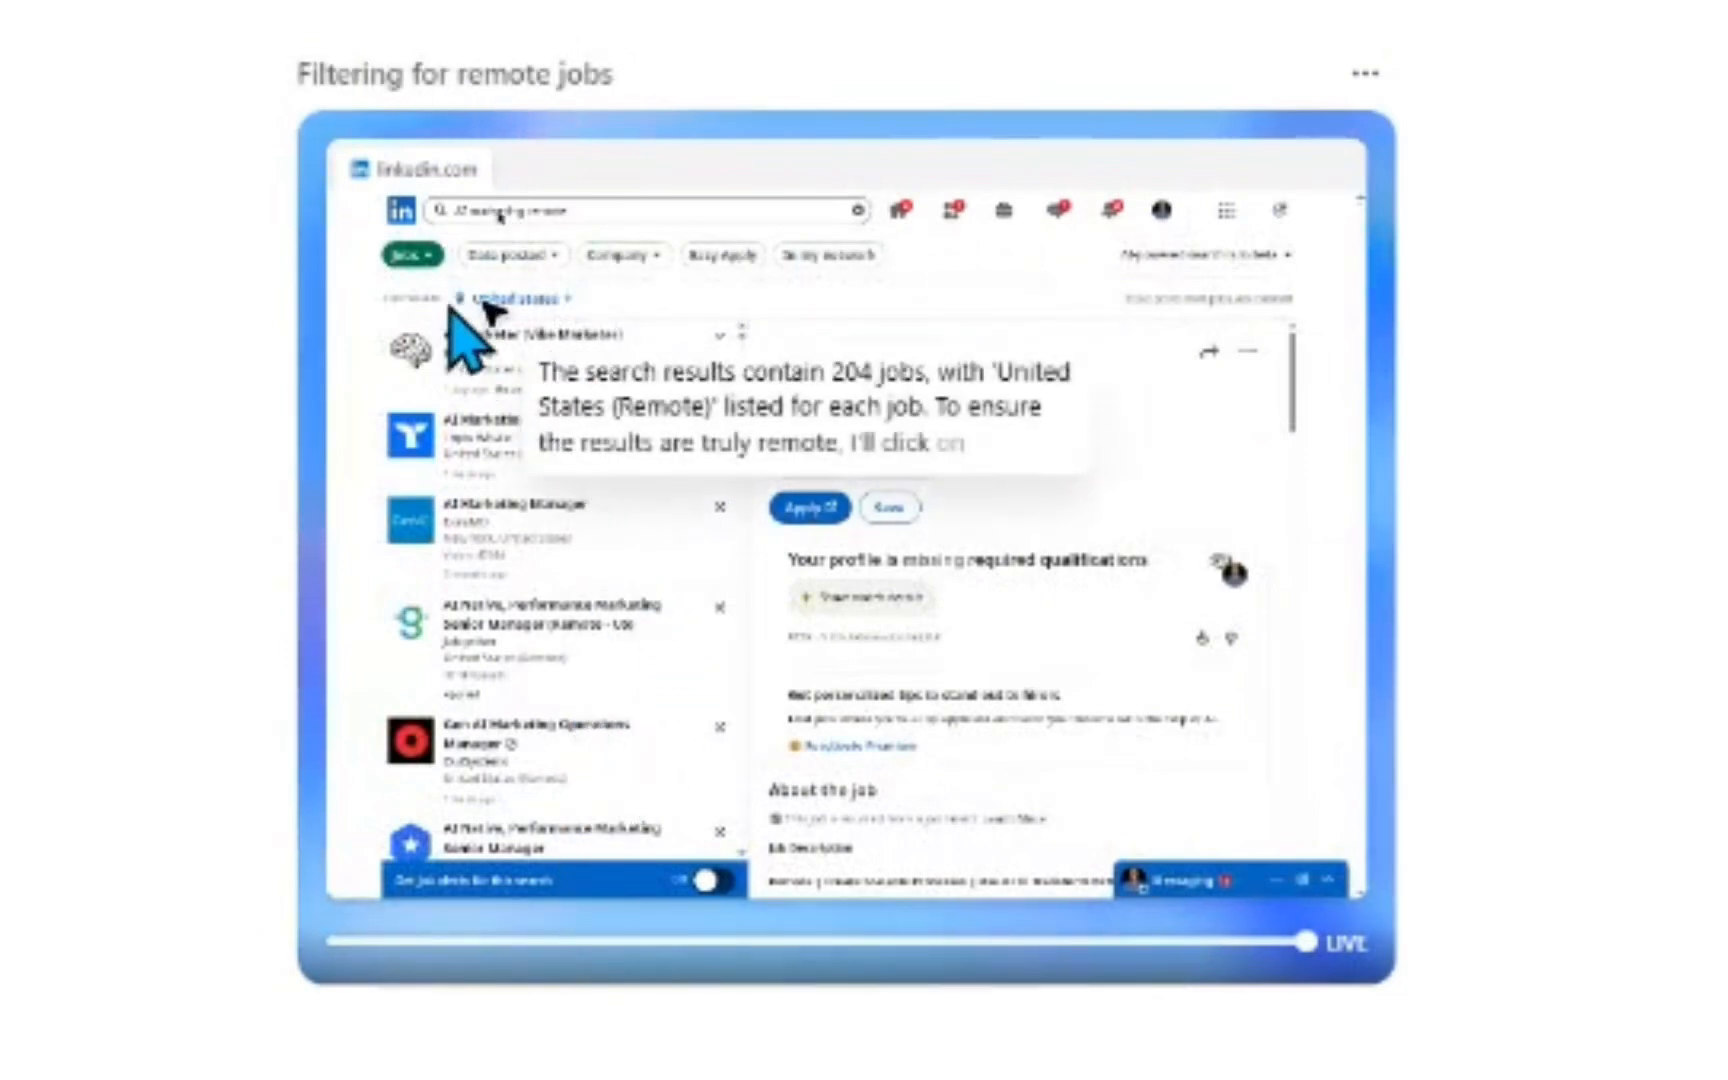
click(512, 298)
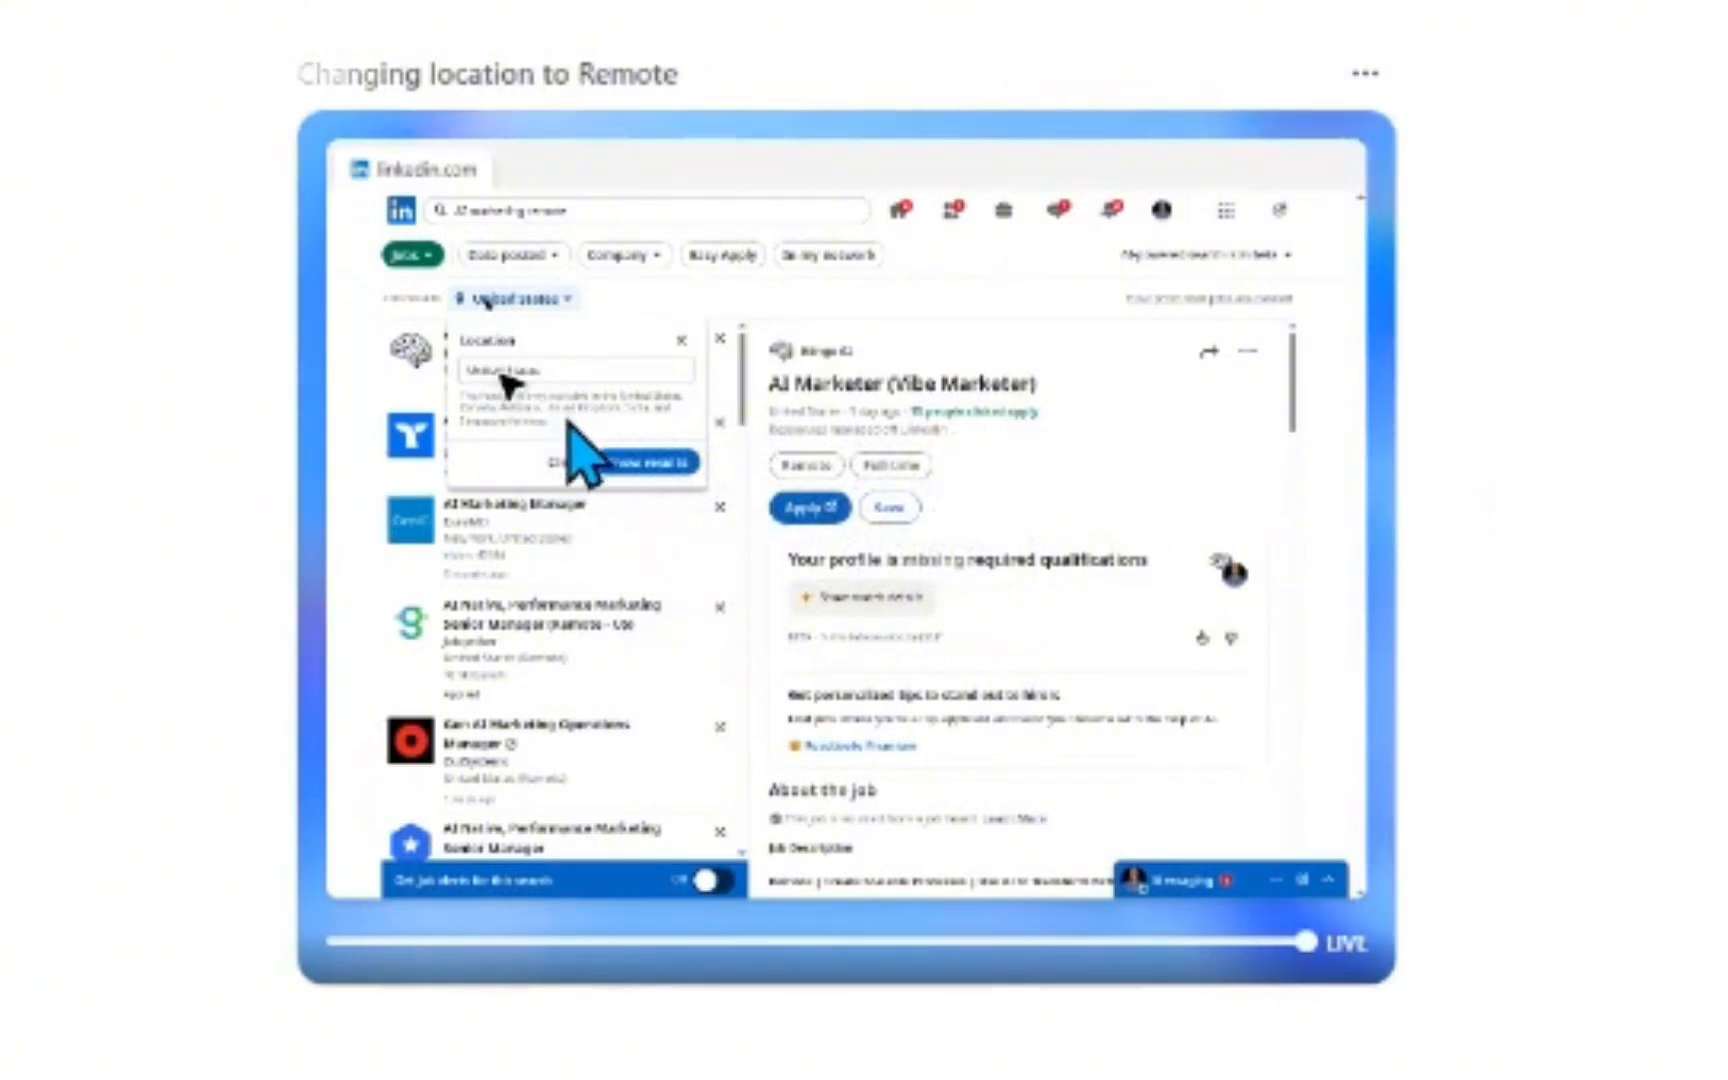
text(Remote)
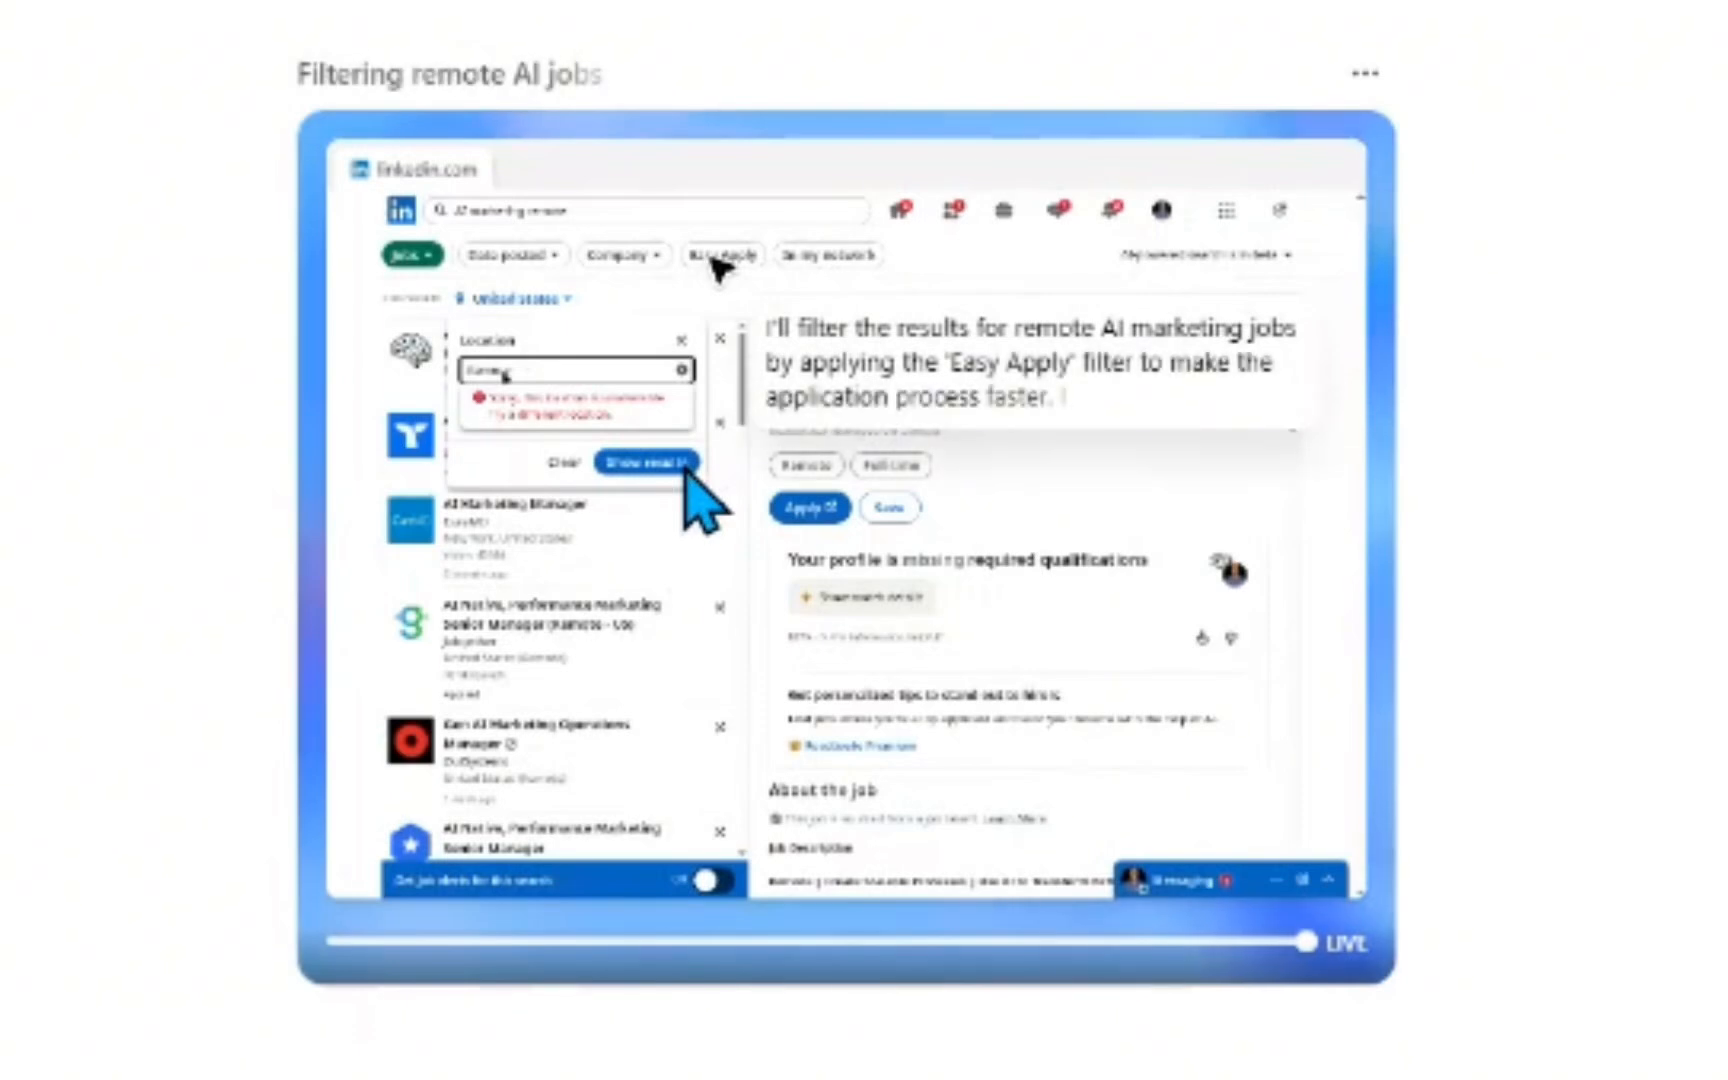
click(648, 462)
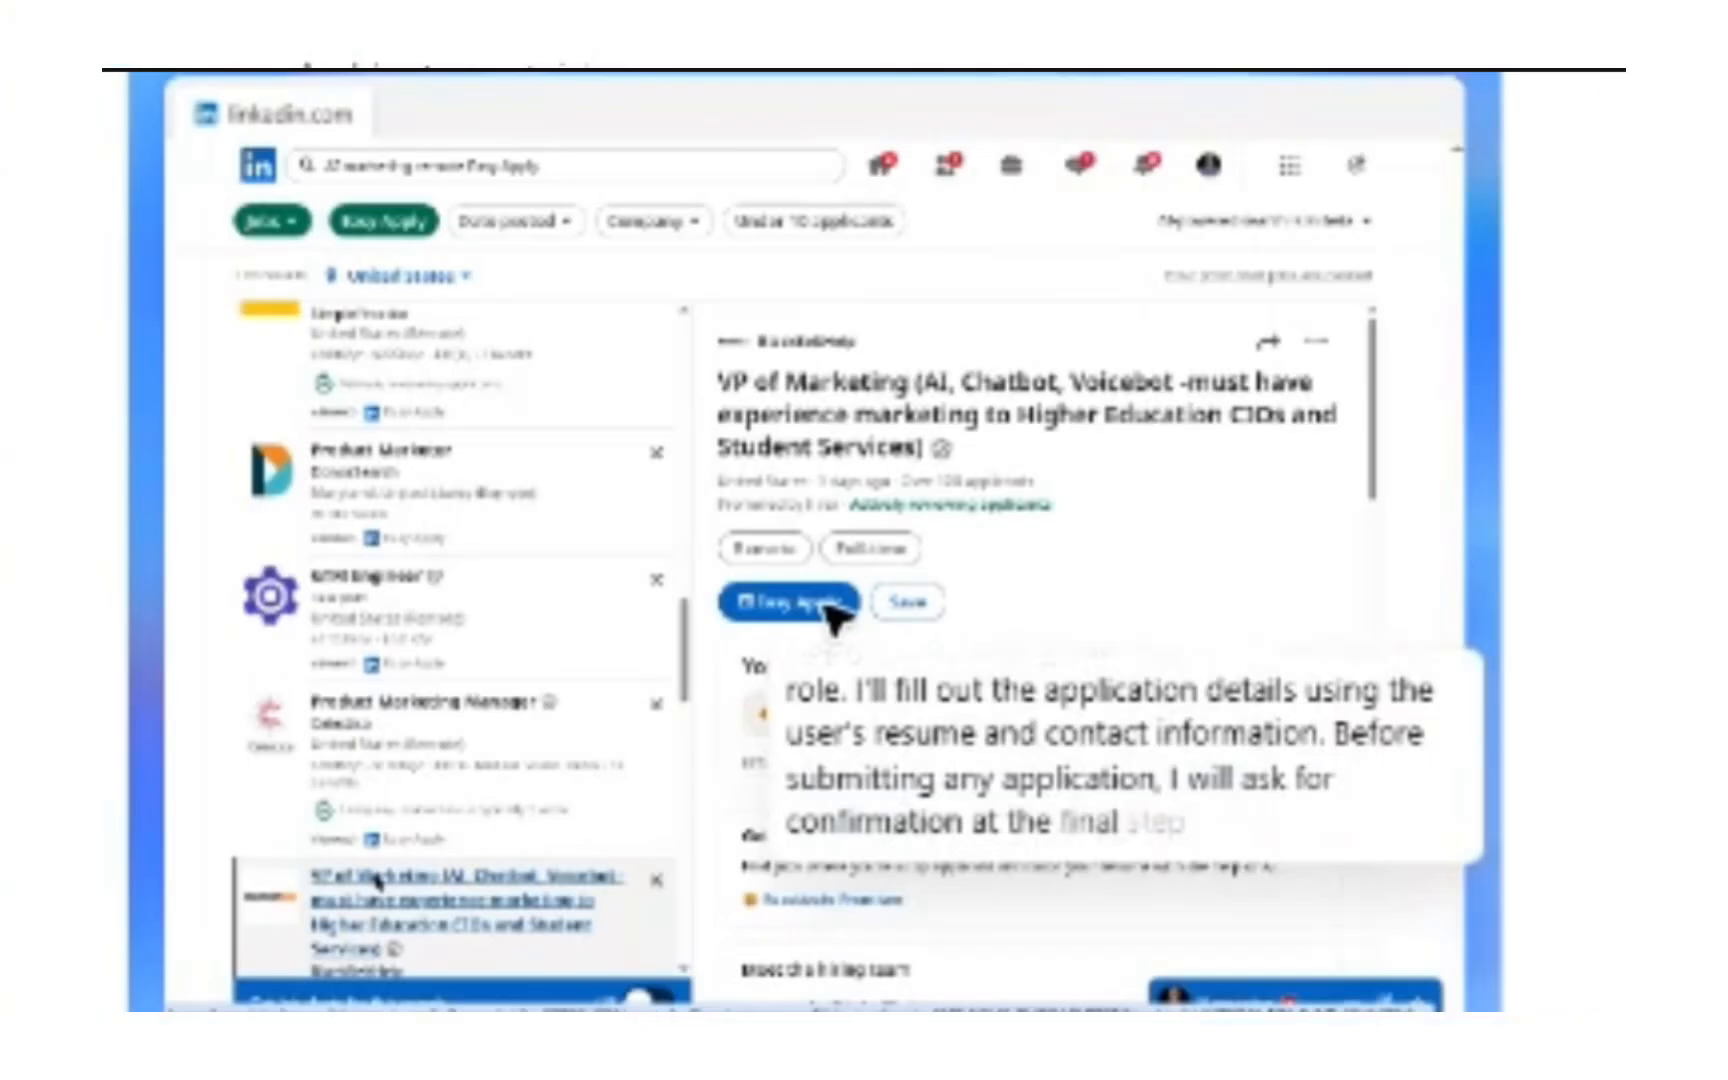
Step: Let the agent begin Easy Apply on the VP of Marketing listing and edit the phone field
click(786, 604)
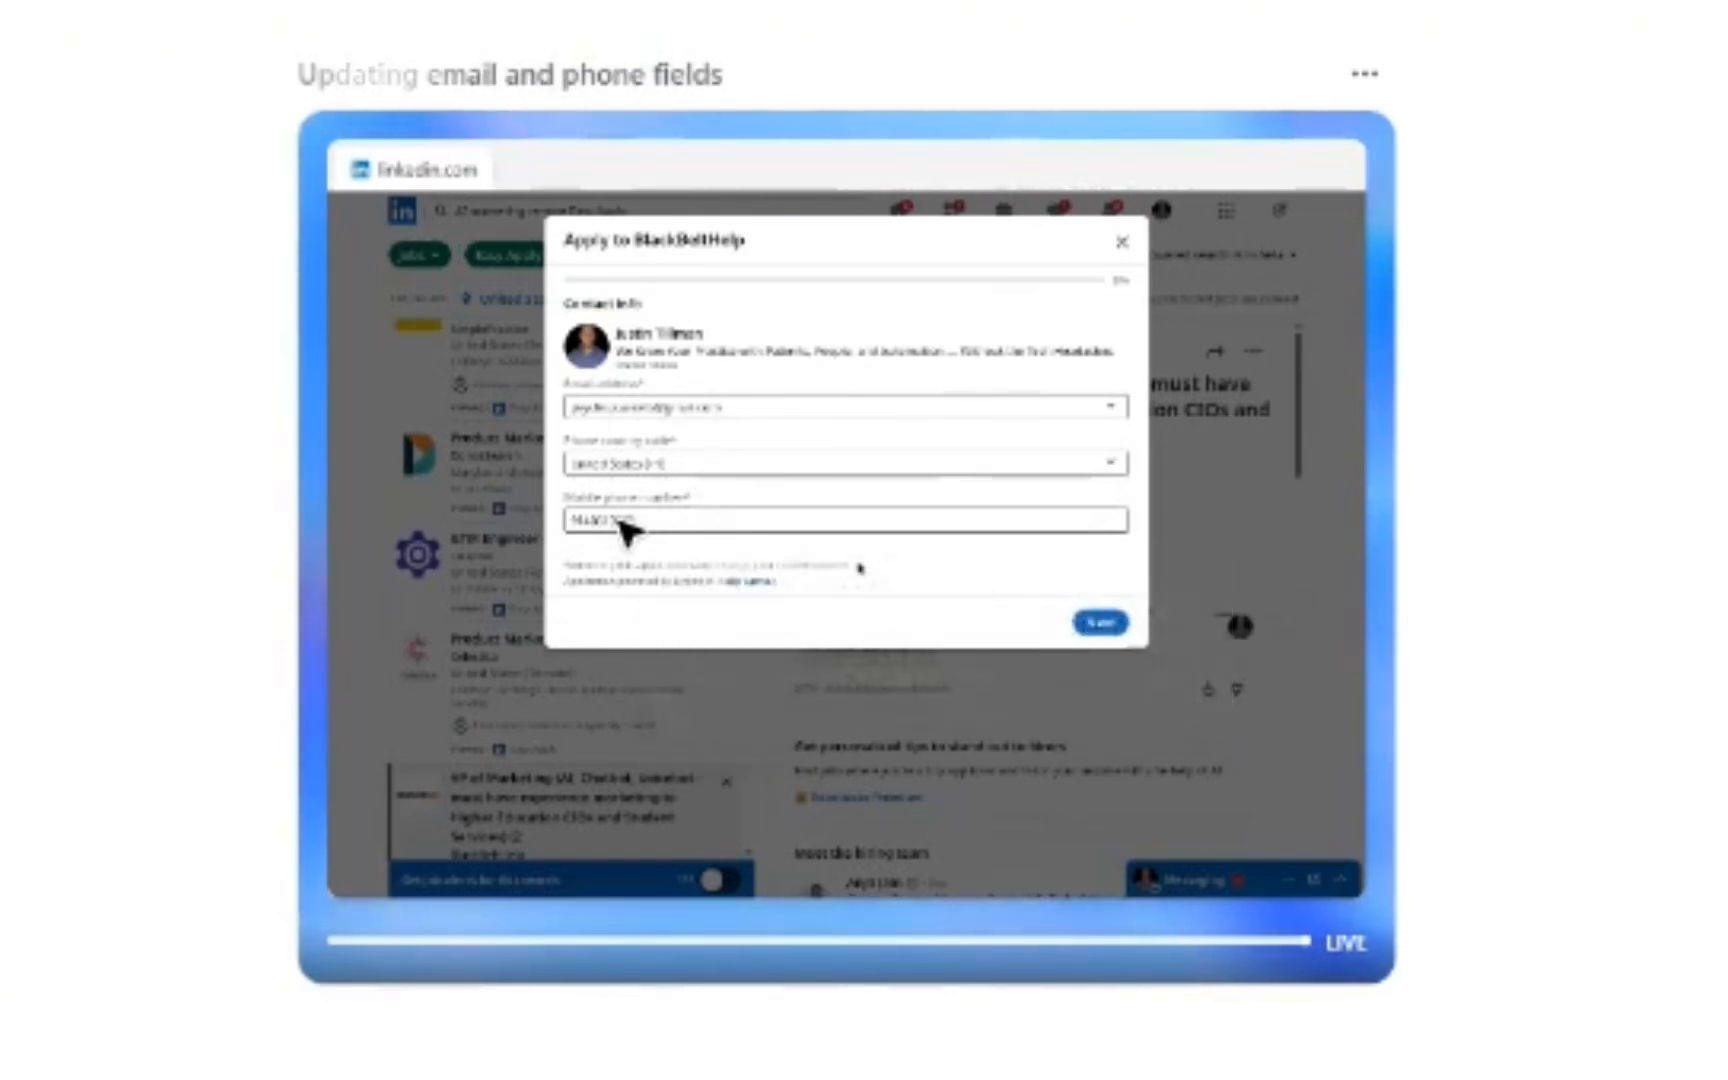
key(ctrl+a)
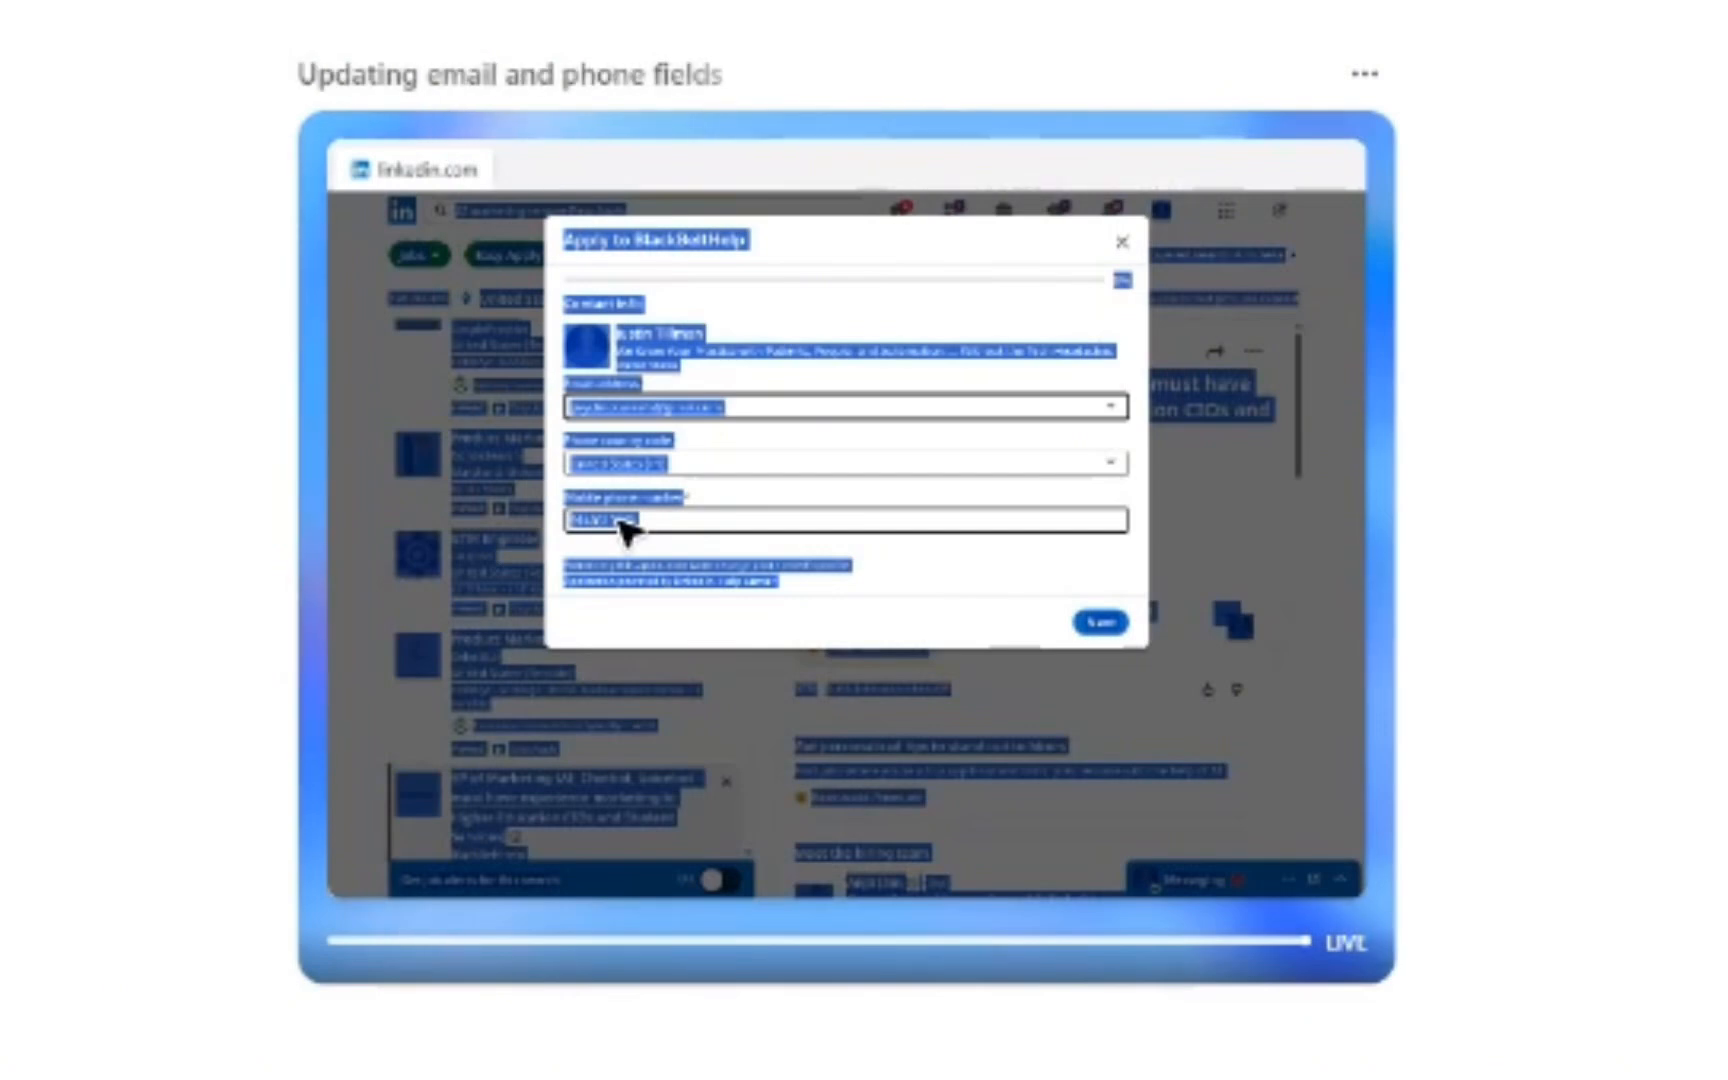
click(844, 406)
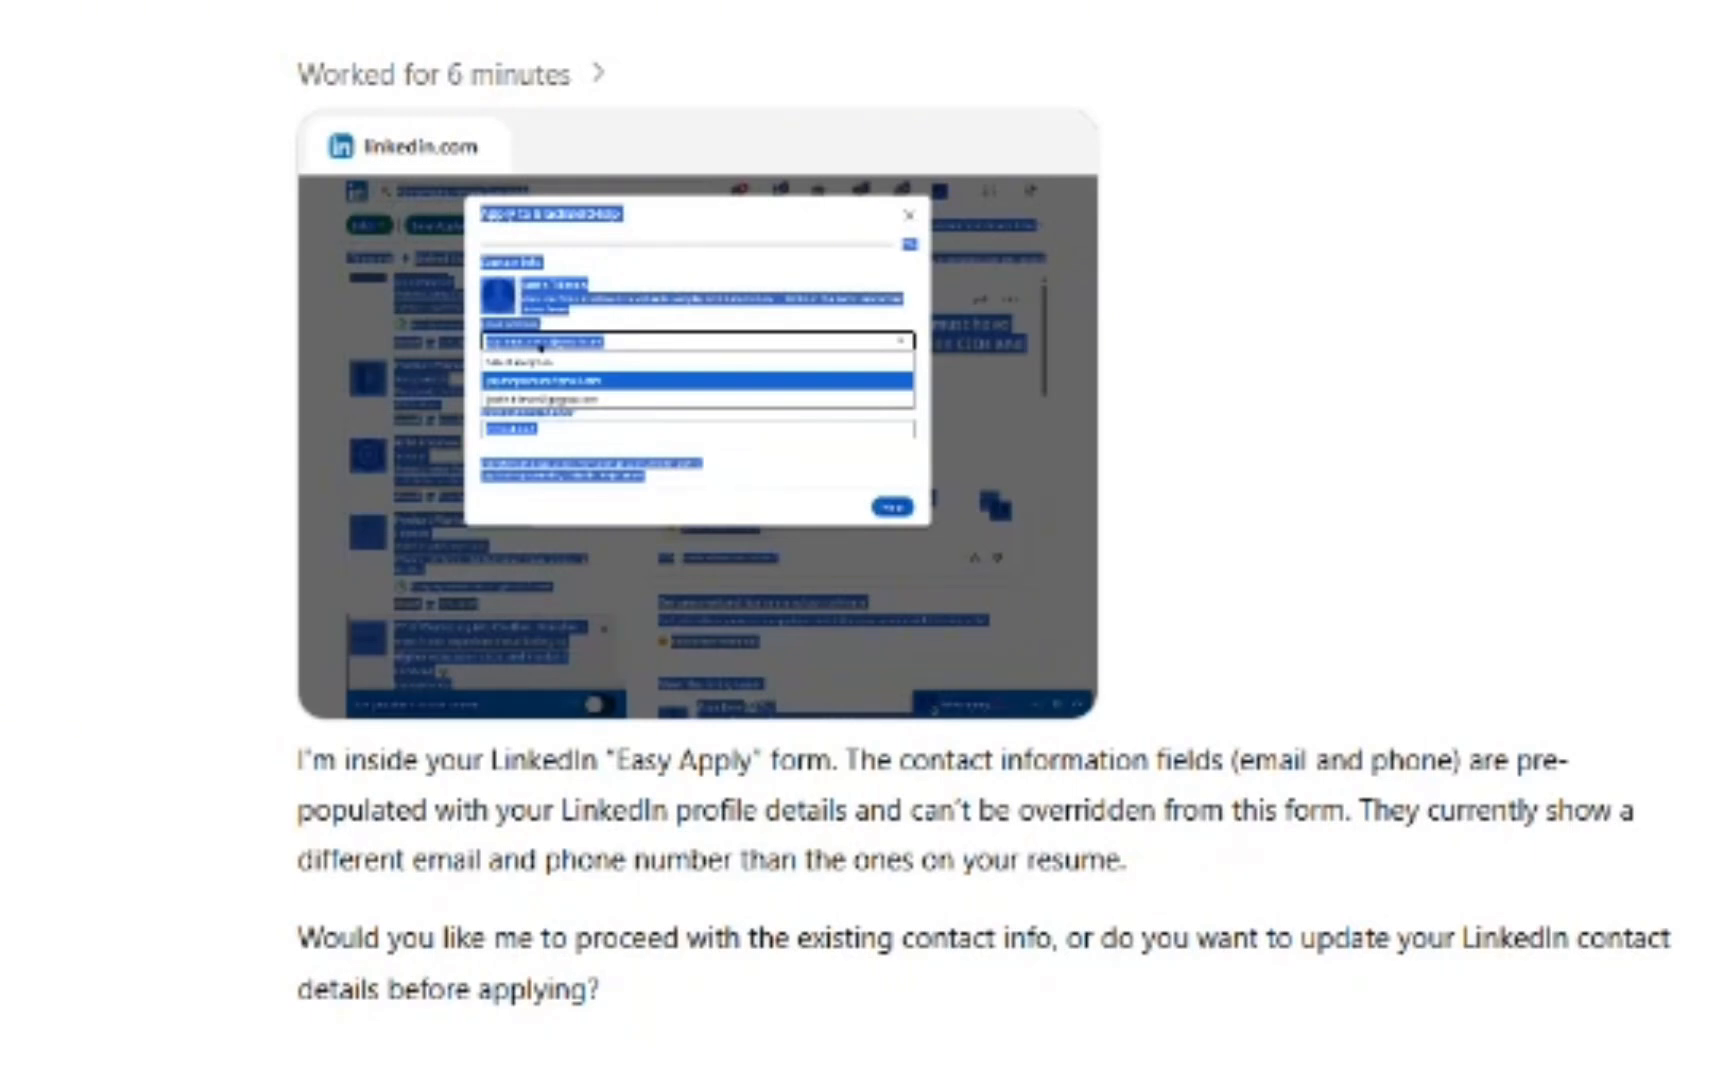
Step: Reply 'proceed with existing contact info' so the agent keeps the LinkedIn contact details
text(proceed)
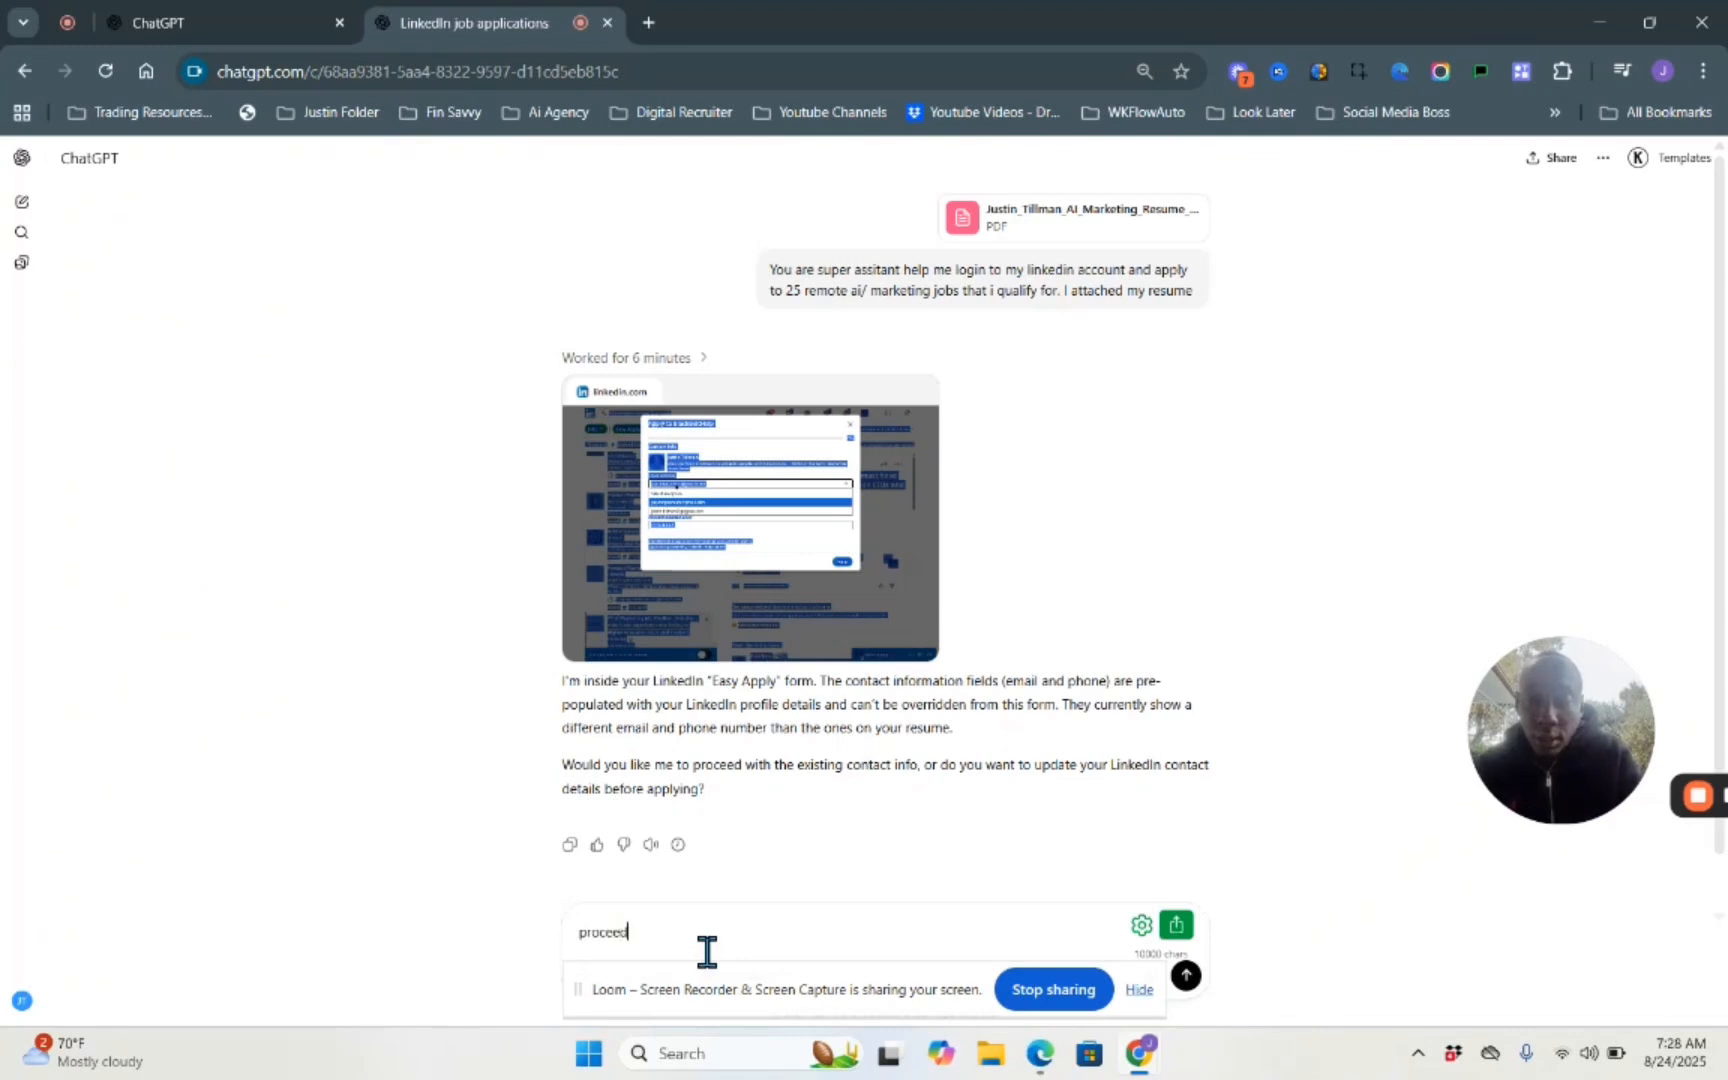
text(with existing)
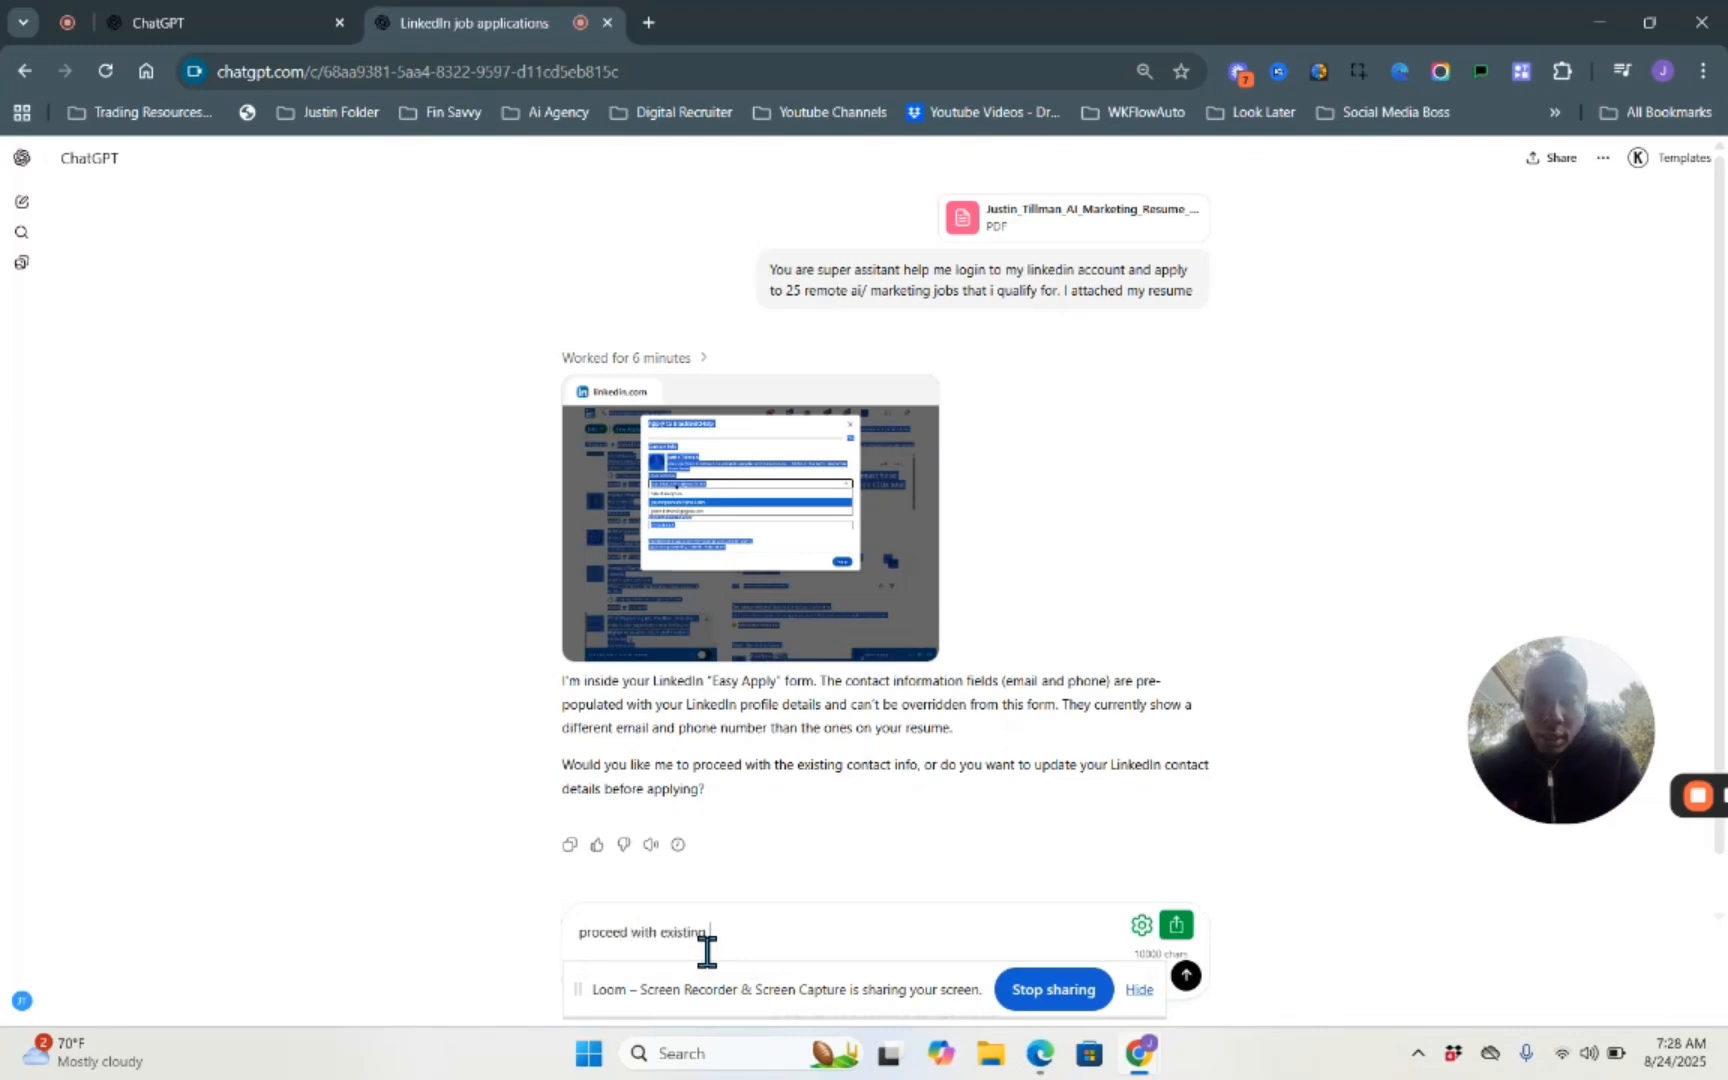
text(contact inf)
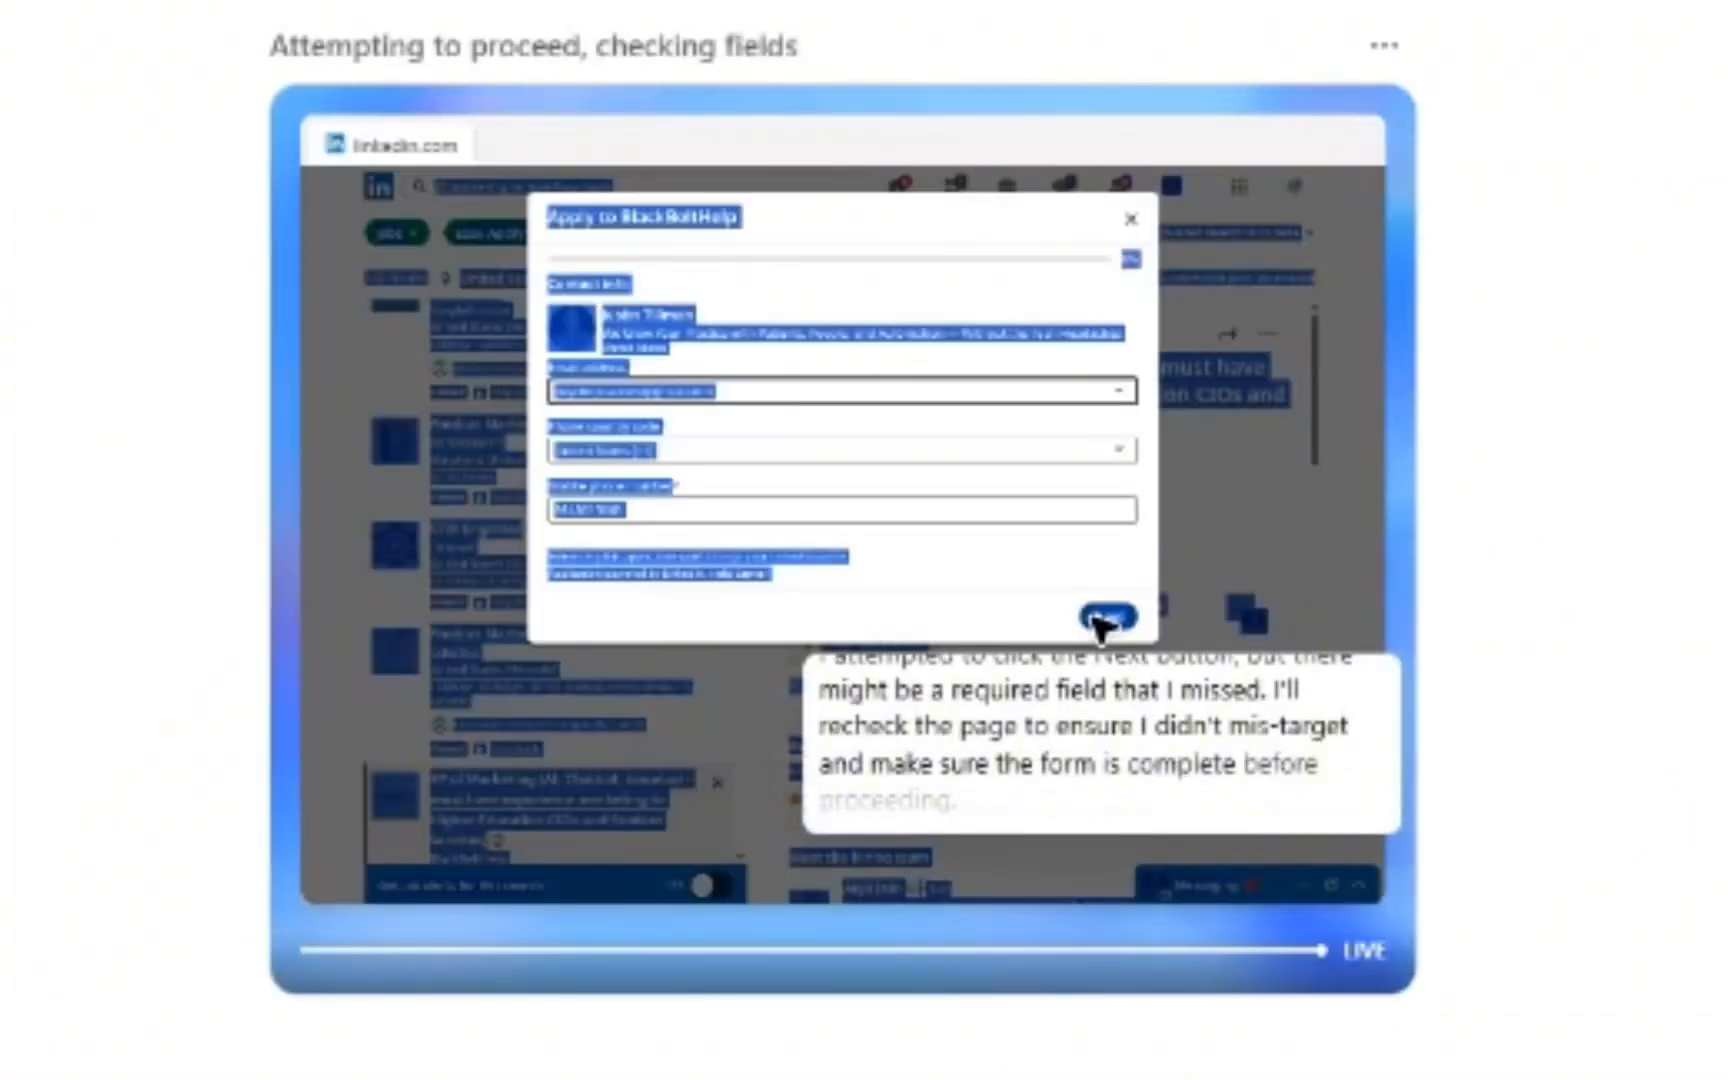
Step: Let the agent advance past contact info and the resume step, keeping the attached resume
click(1104, 618)
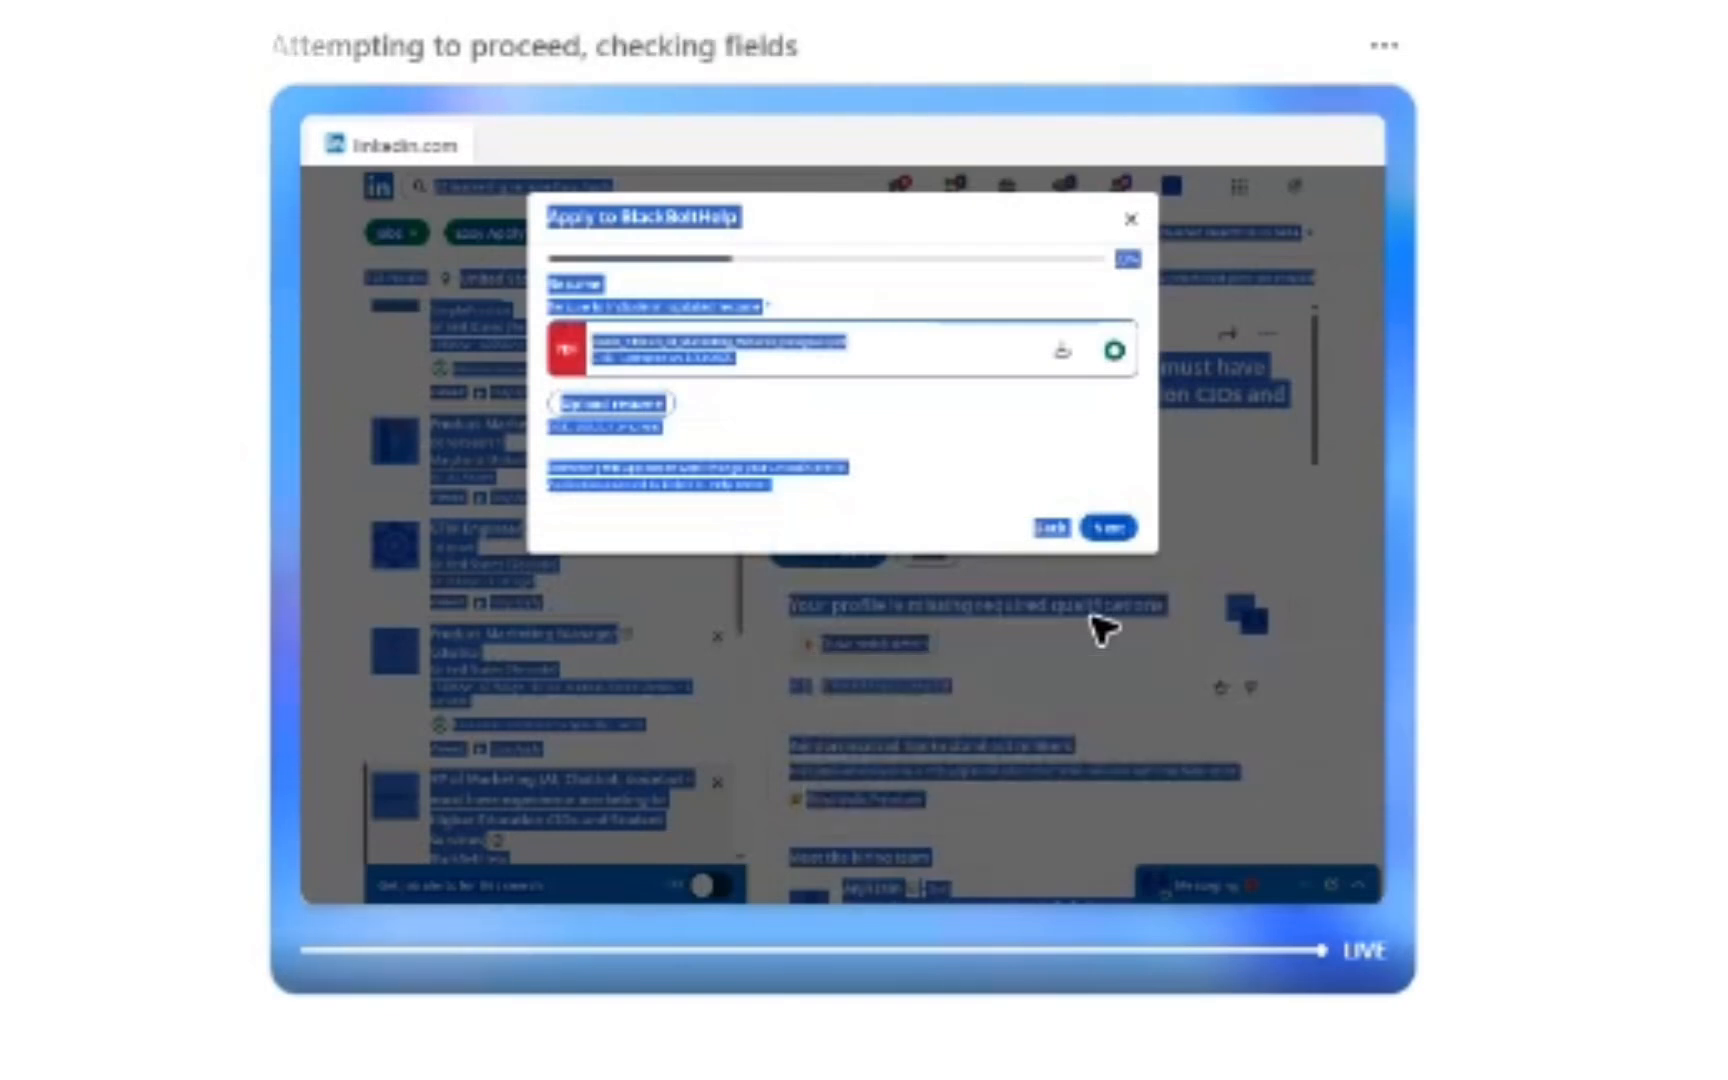
mouse_move(772, 496)
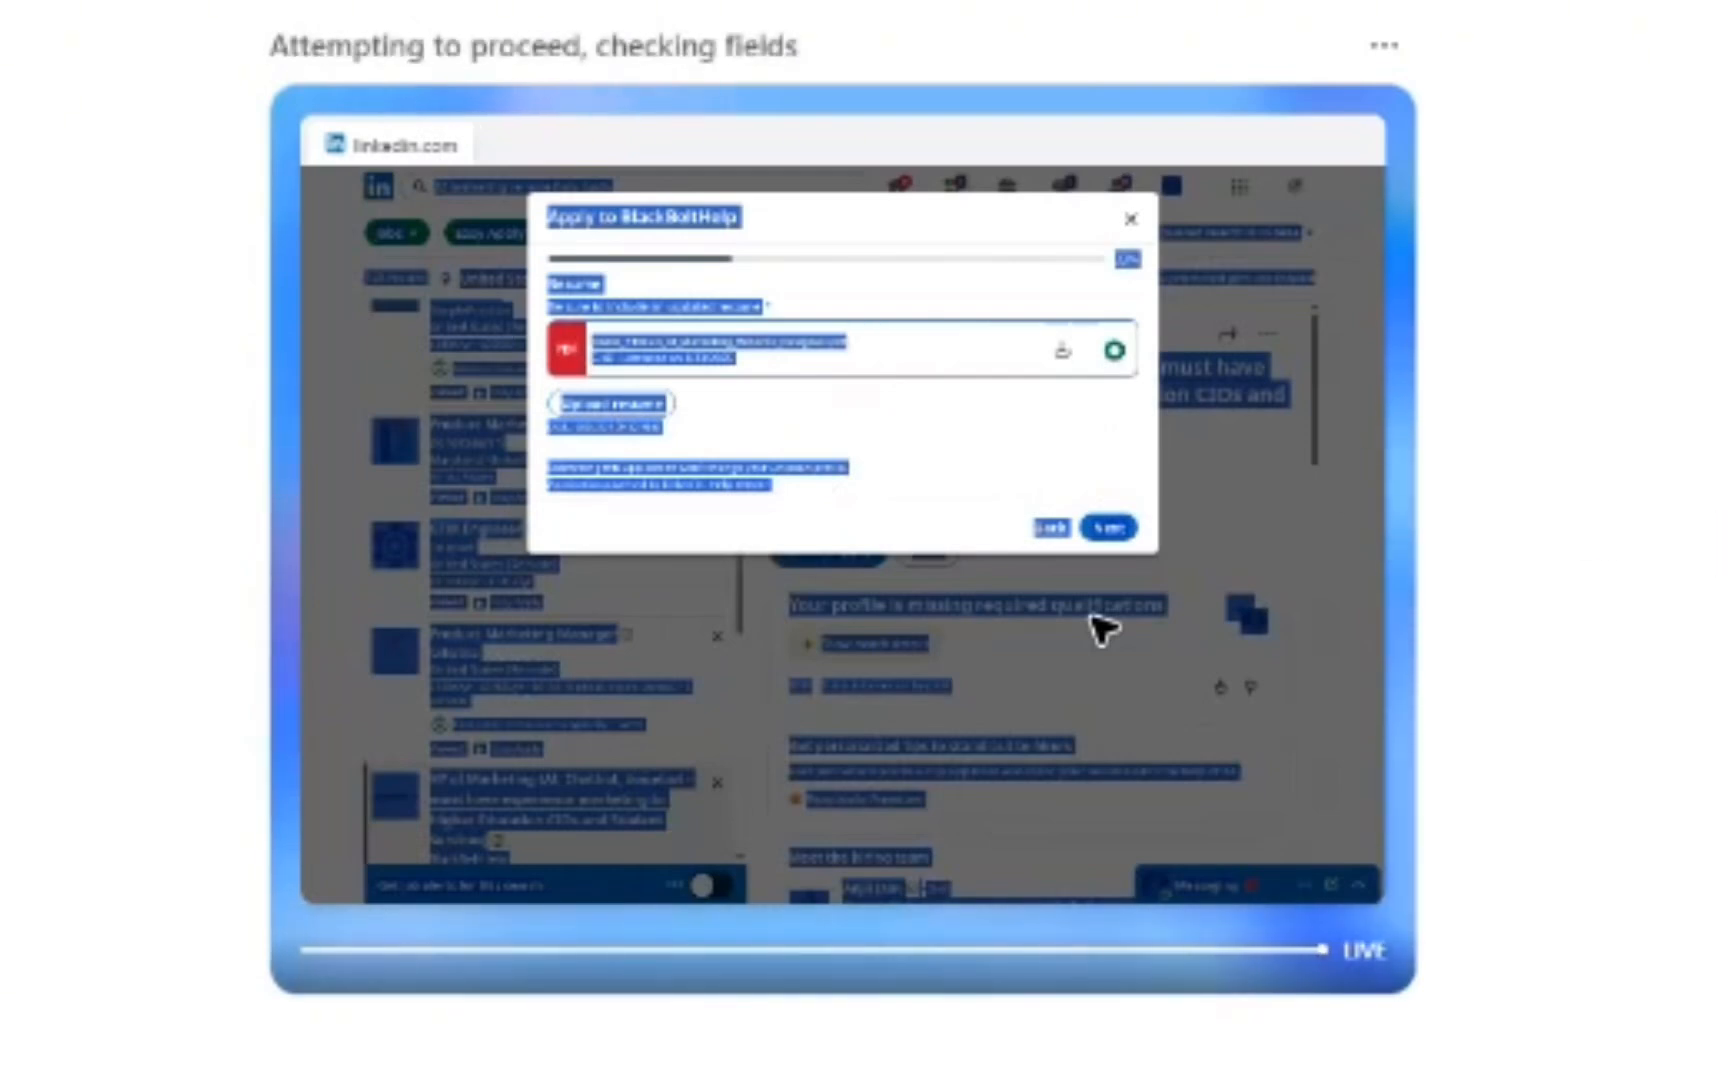
click(1108, 528)
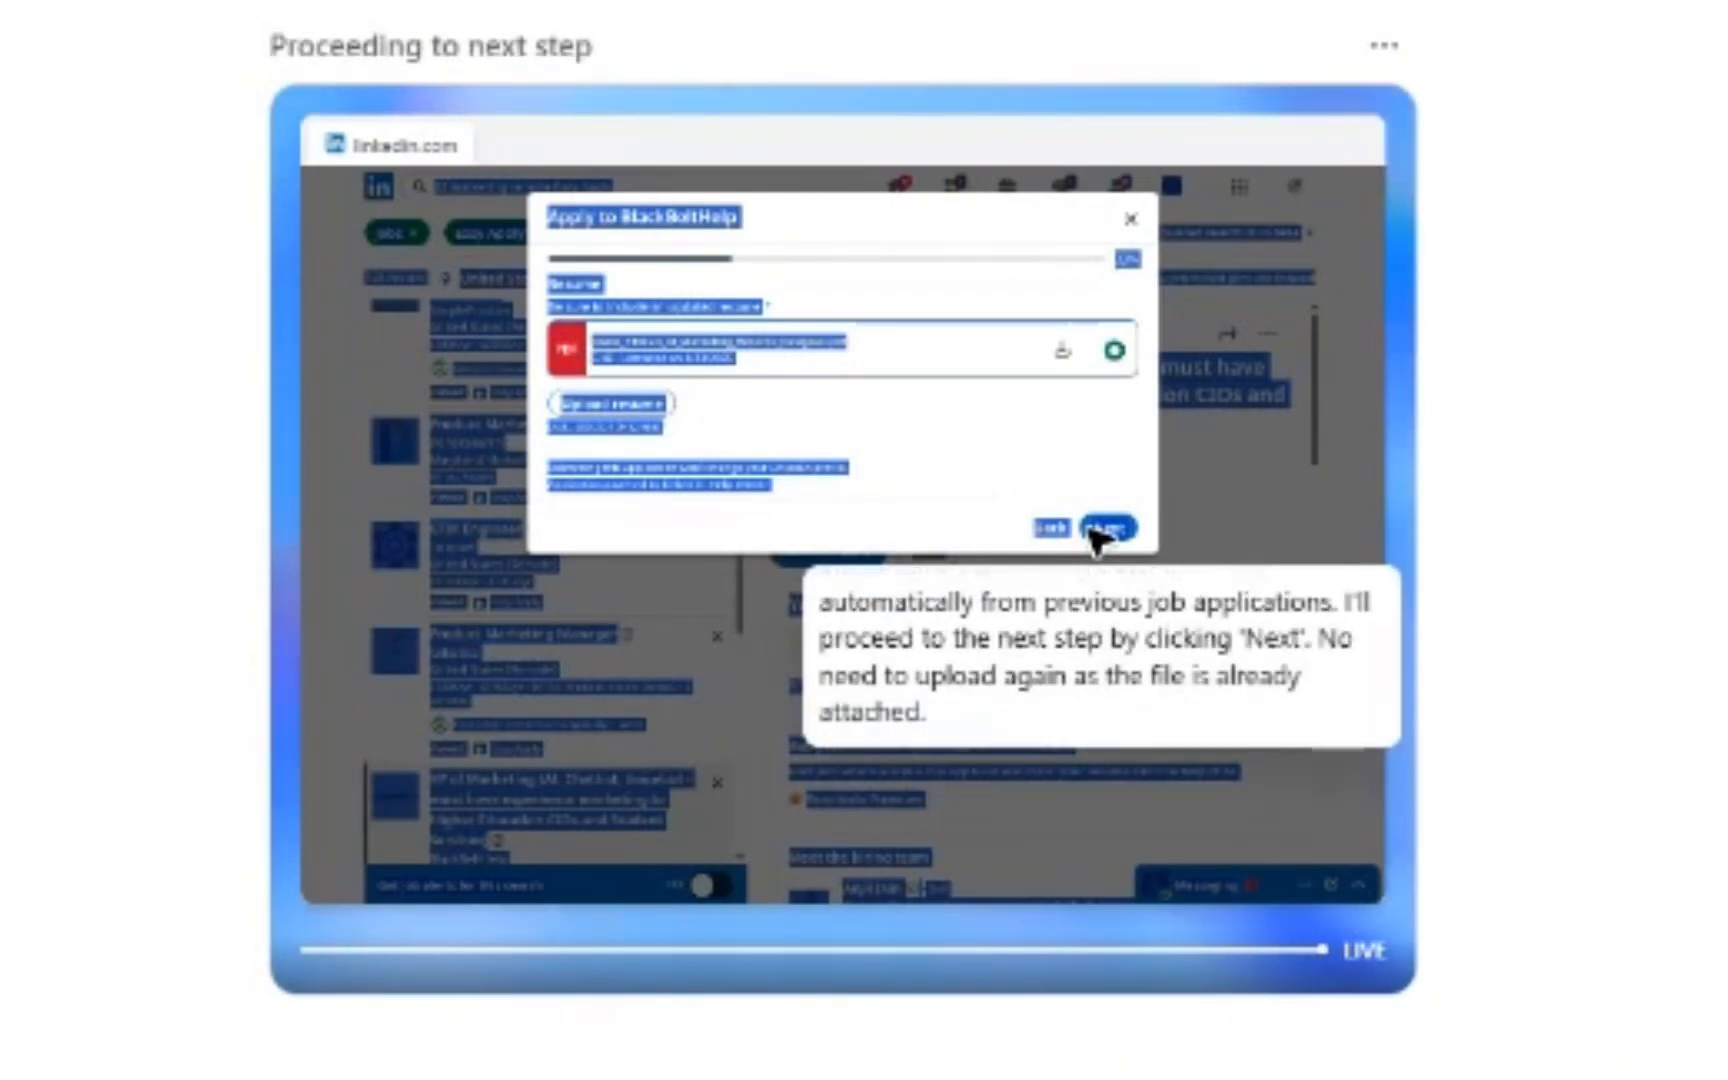
click(1106, 528)
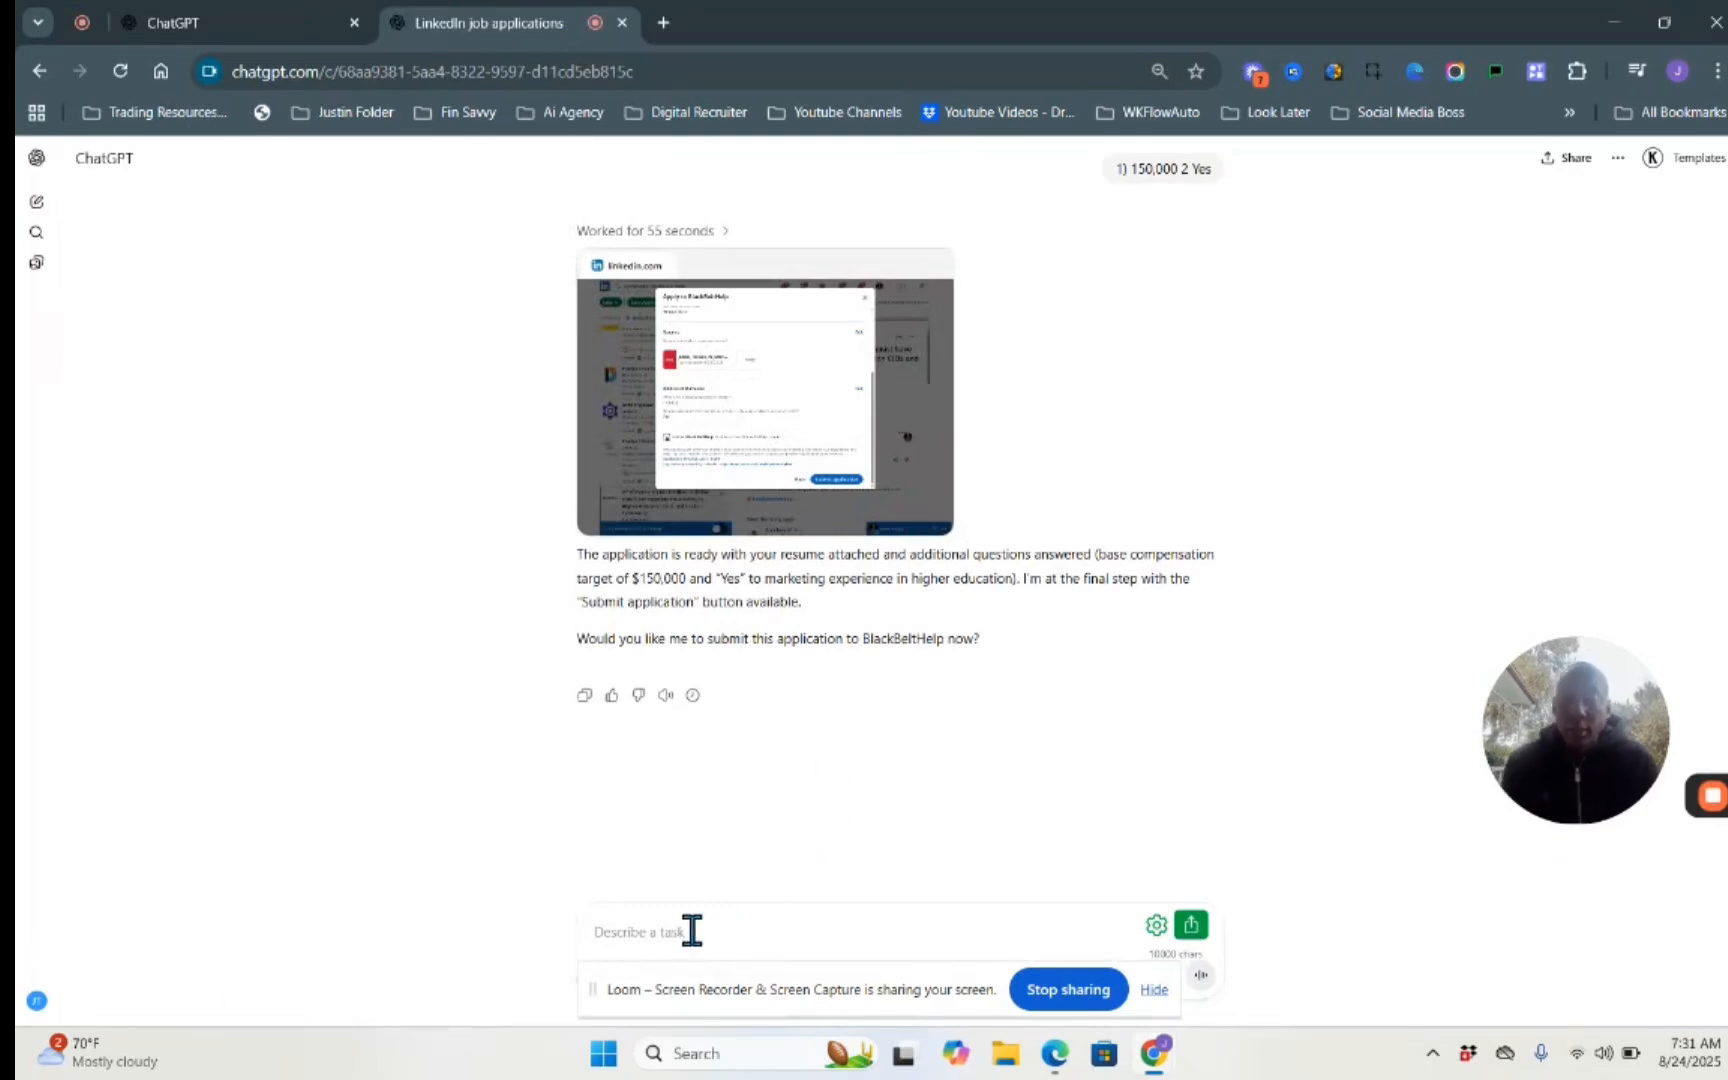
Step: Reply 'Submit Application' to approve sending the BlackBeltHelp application
text(Submit A)
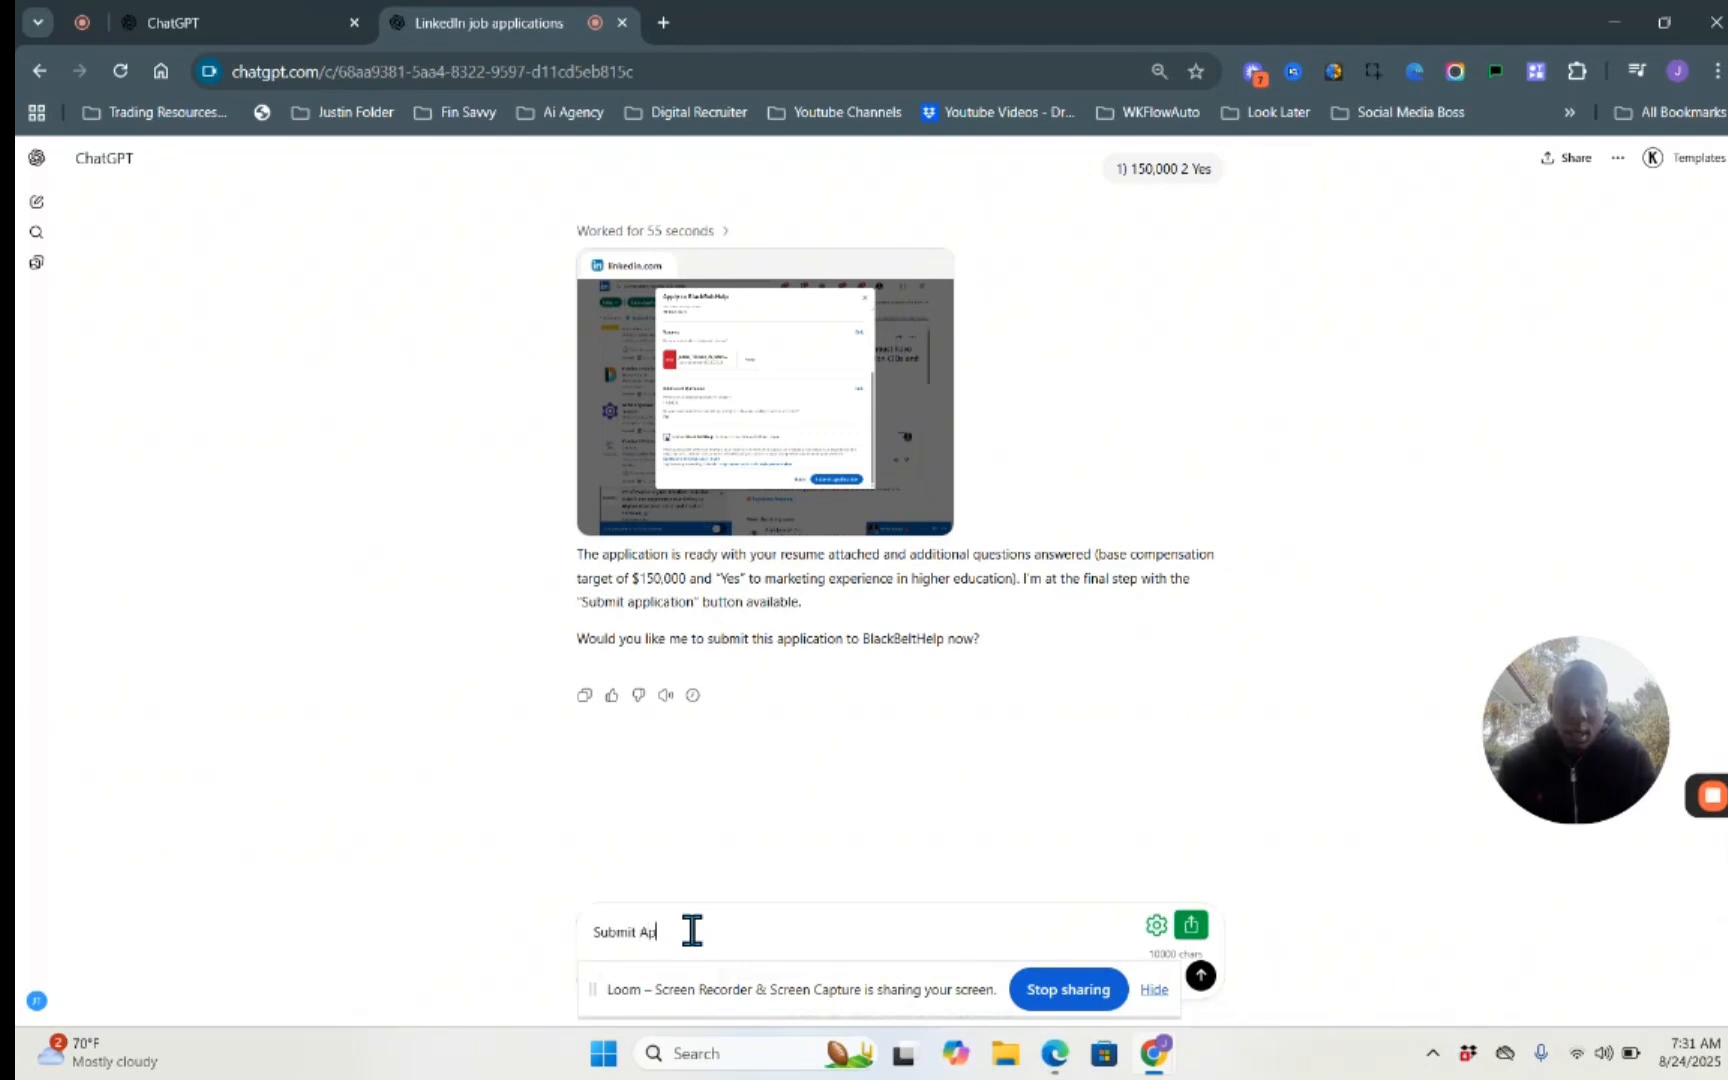
text(plication)
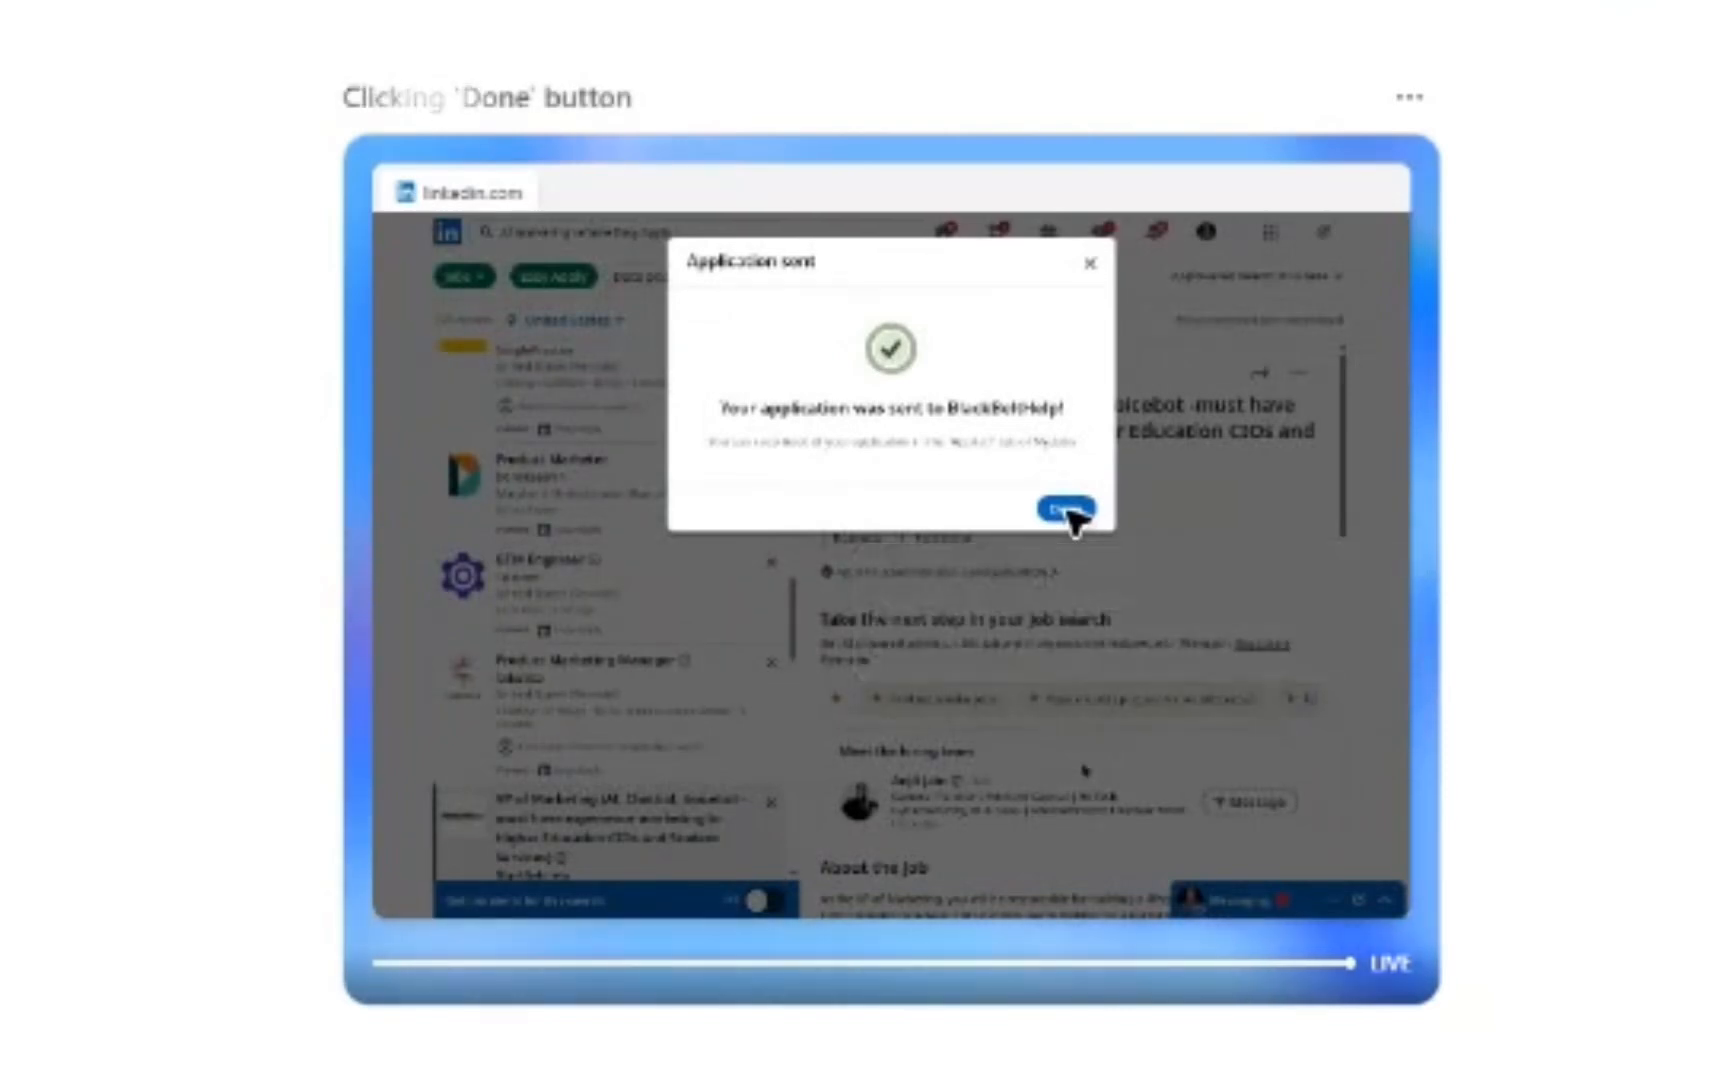
Step: Let the agent dismiss the Application sent confirmation with Done
click(1062, 510)
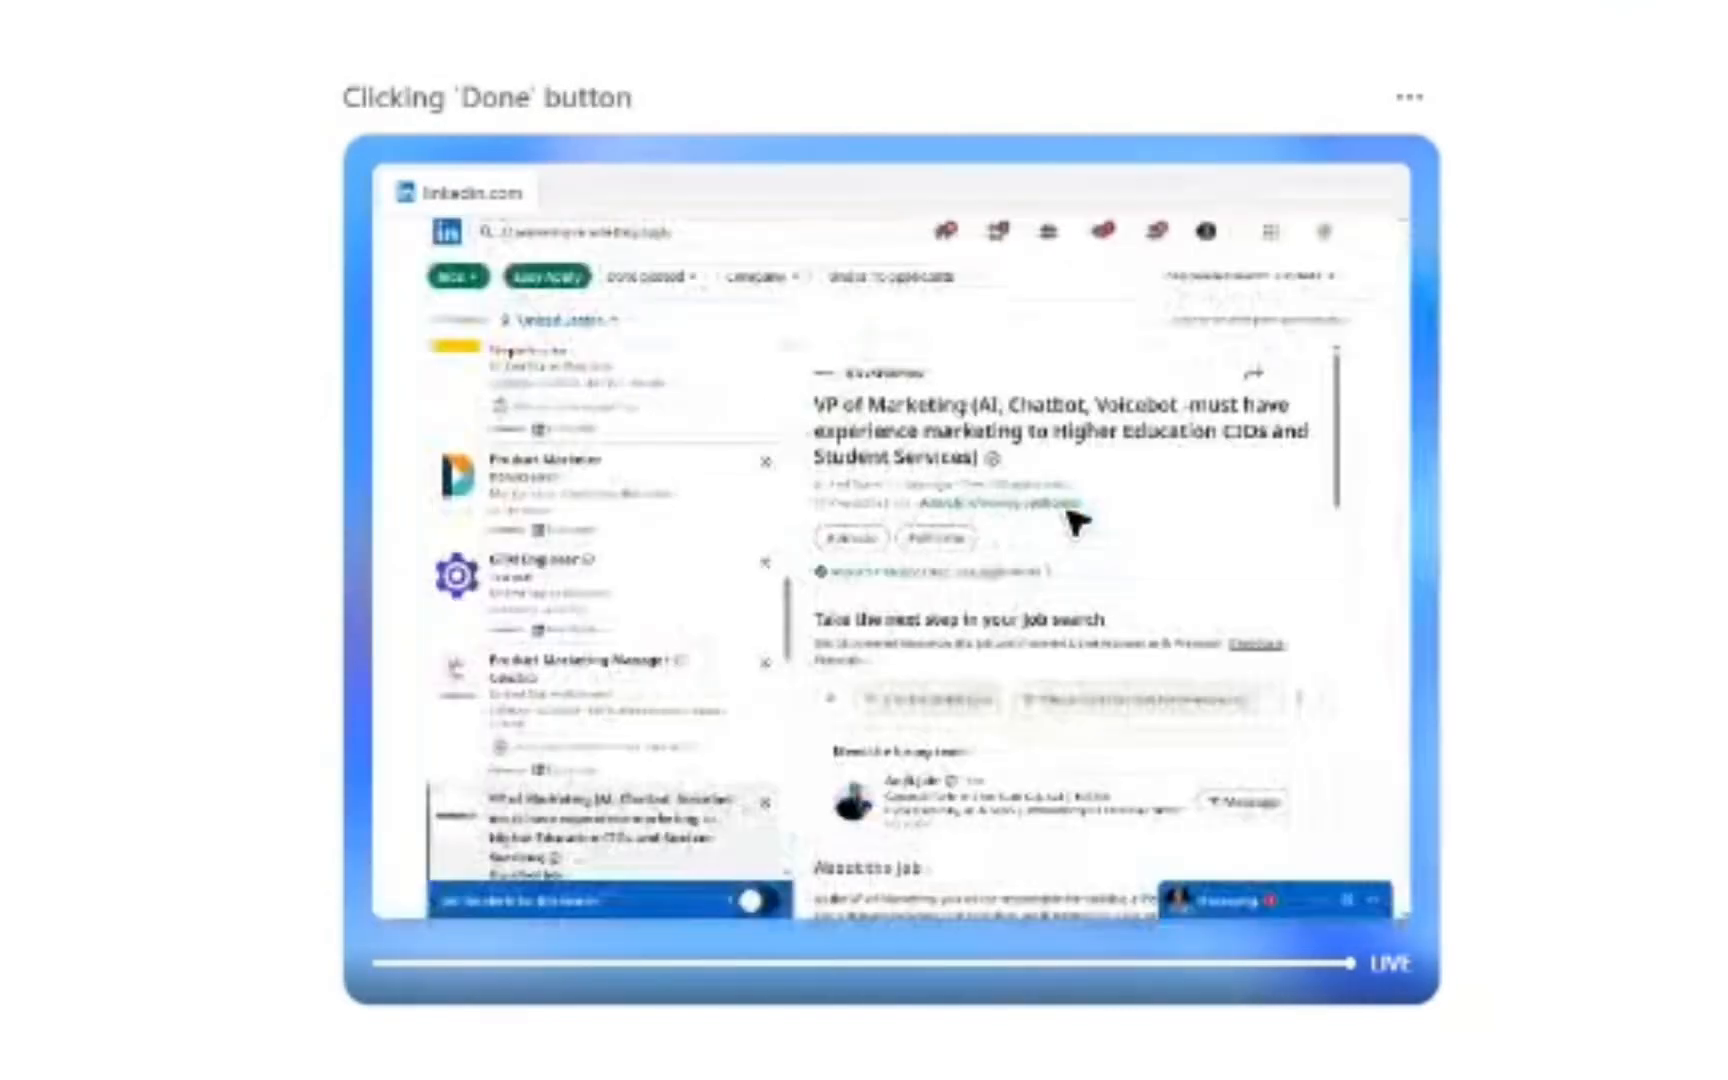